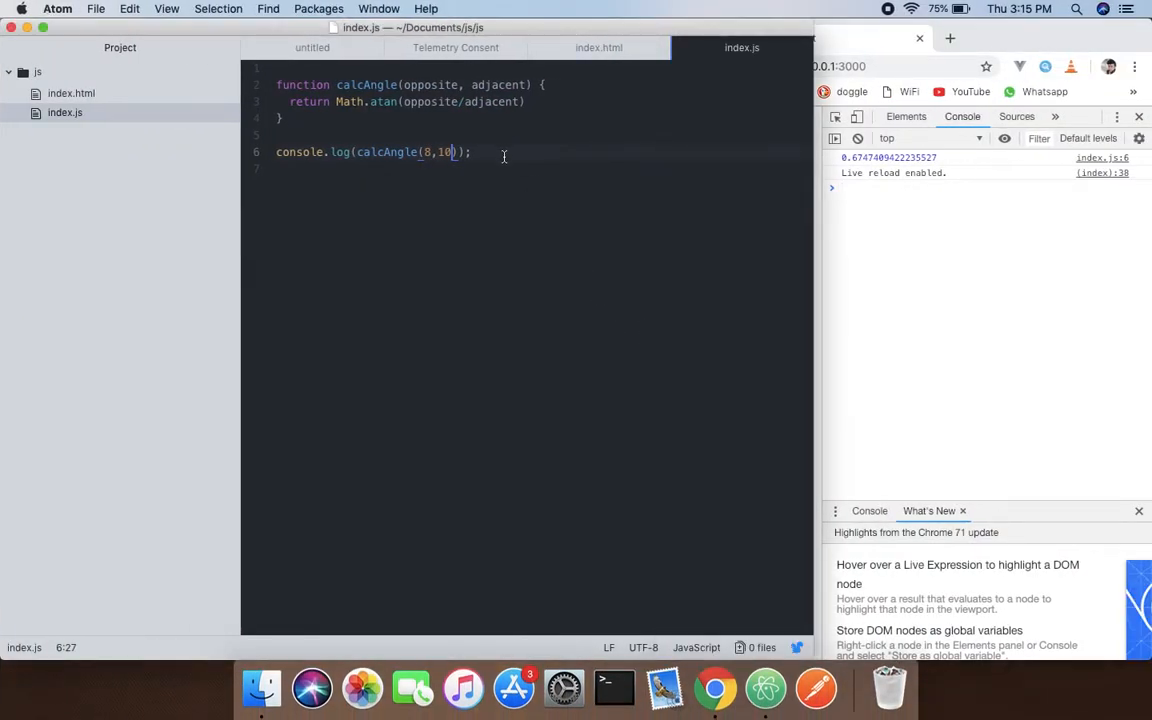
Erase the old console log line and calcAngle code from index.js.
{"action": "key", "text": "backspace"}
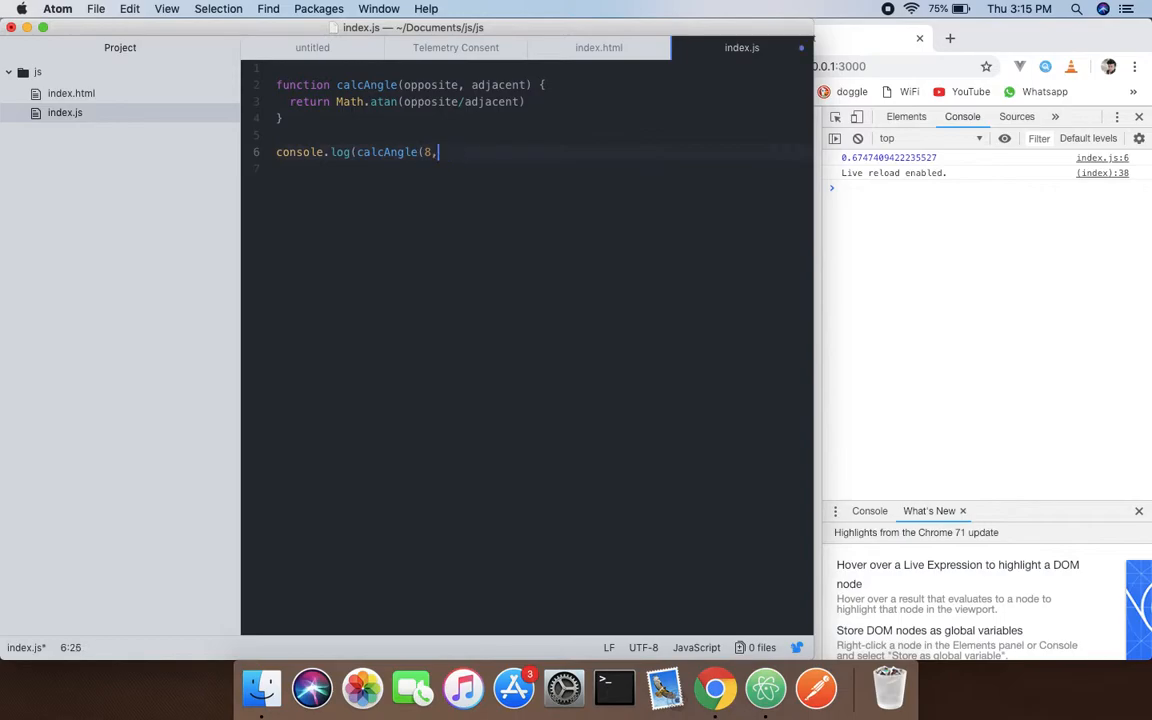
{"action": "key", "text": "backspace"}
{"action": "type", "text": "fun"}
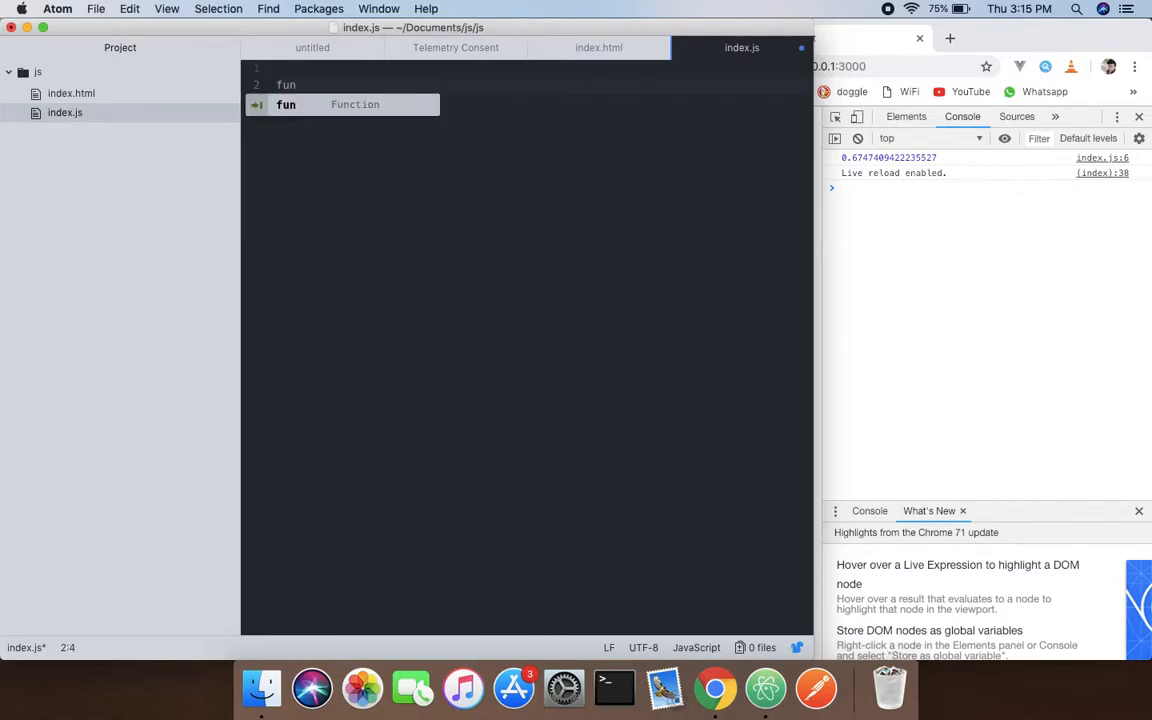
Write the declaration 'function calcAngleDegrees(x,y)', correcting the mistyped capitals.
{"action": "key", "text": "Tab"}
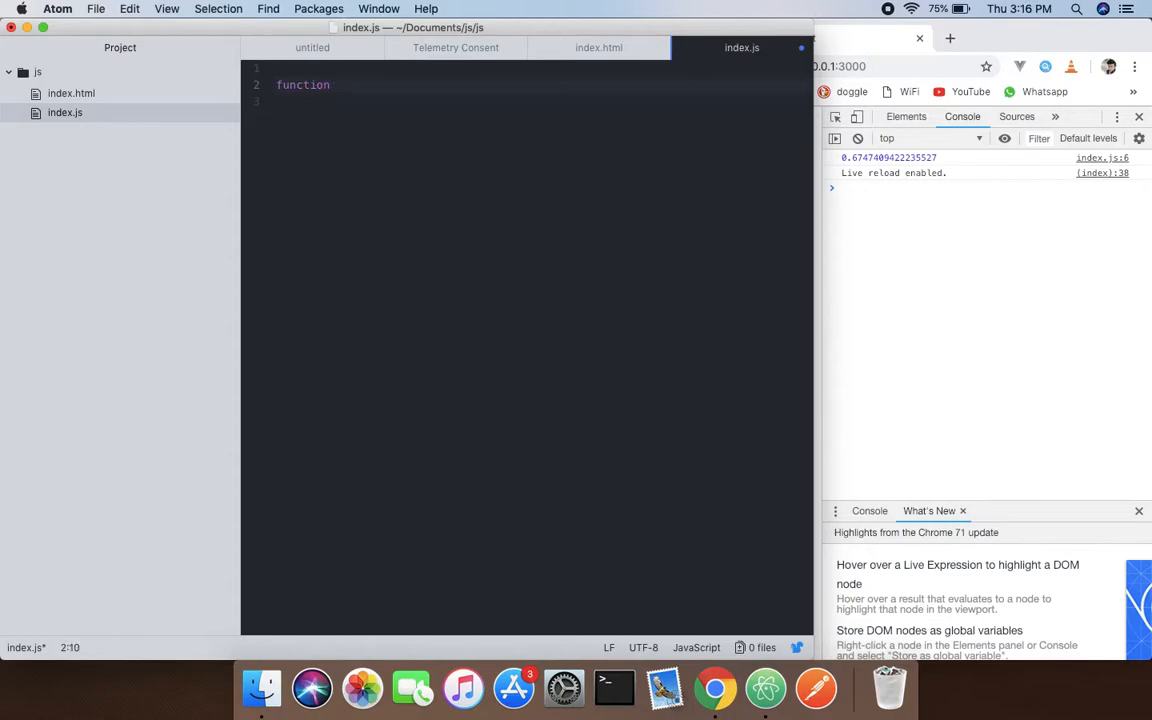
{"action": "type", "text": "calcA"}
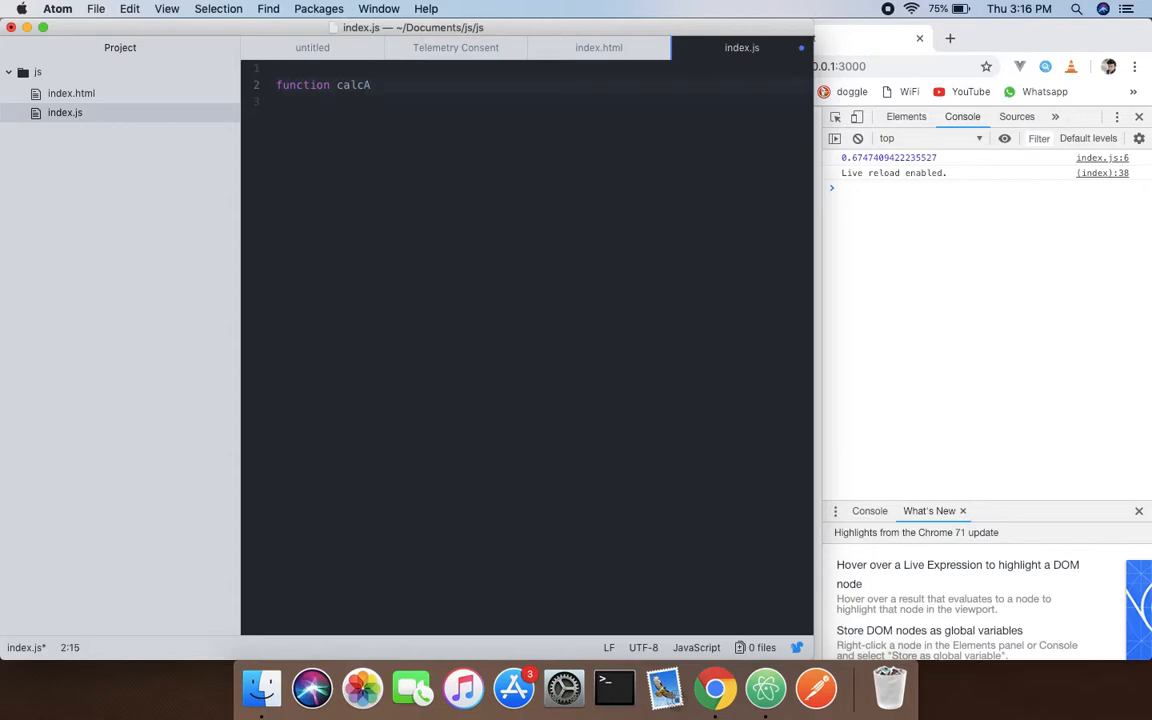
{"action": "type", "text": "NGL"}
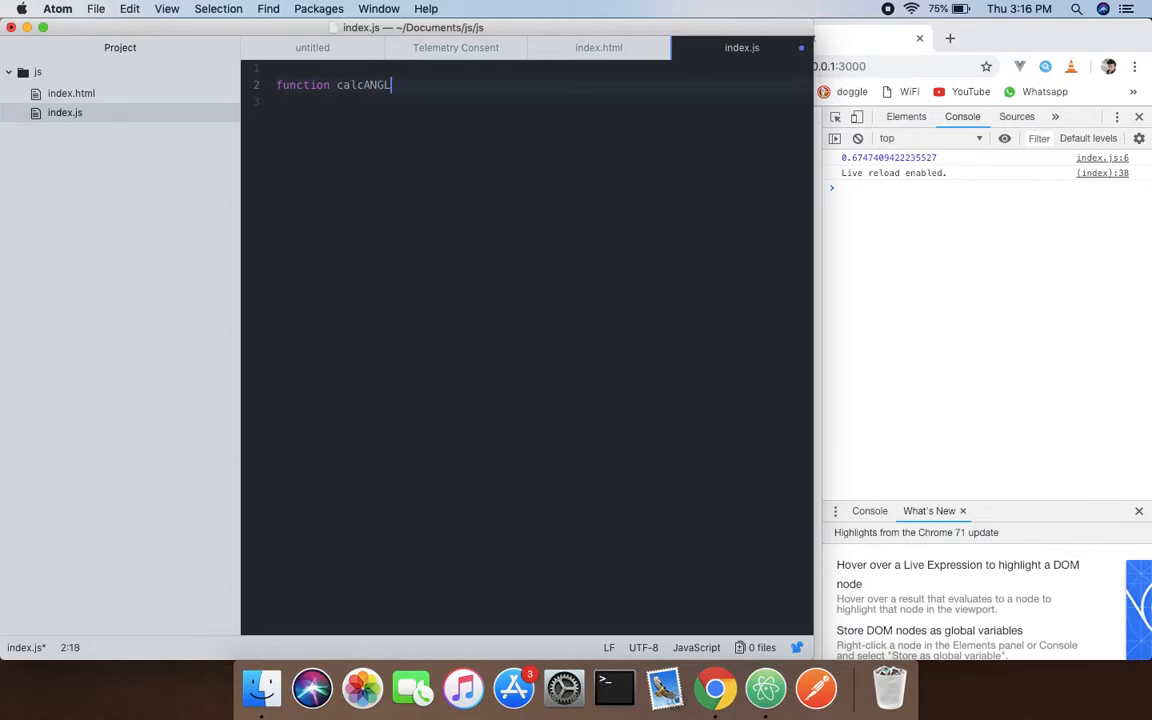
{"action": "key", "text": "Backspace"}
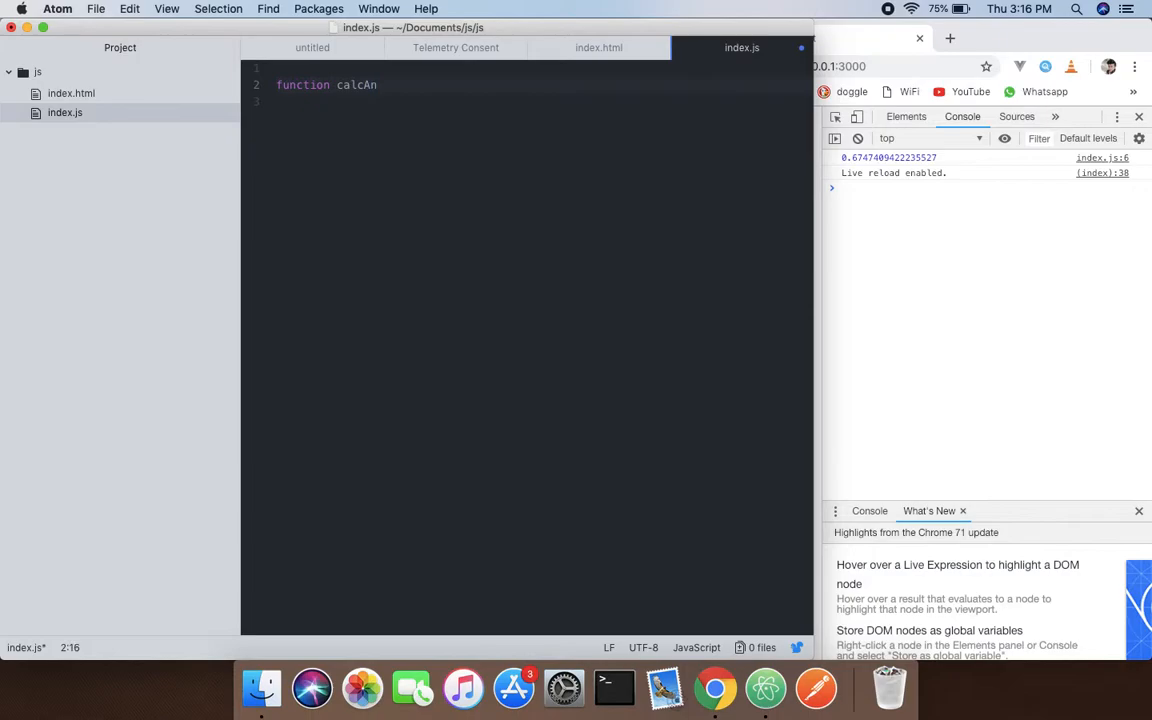
{"action": "type", "text": "gle"}
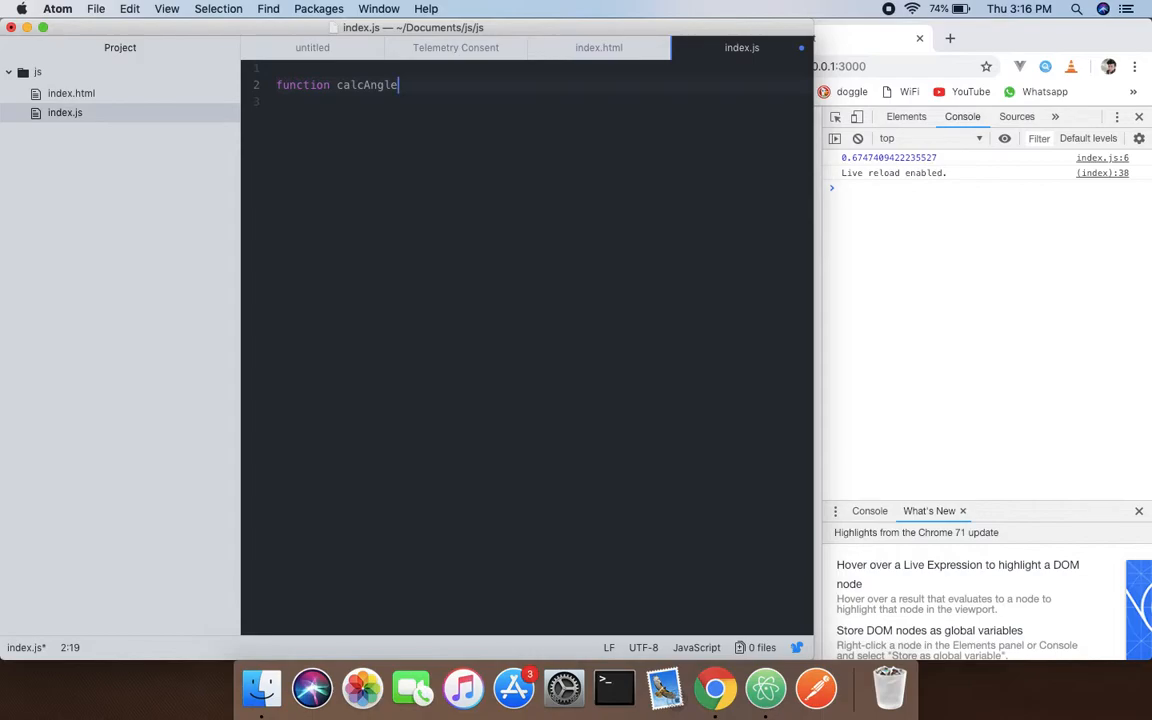
{"action": "type", "text": "D"}
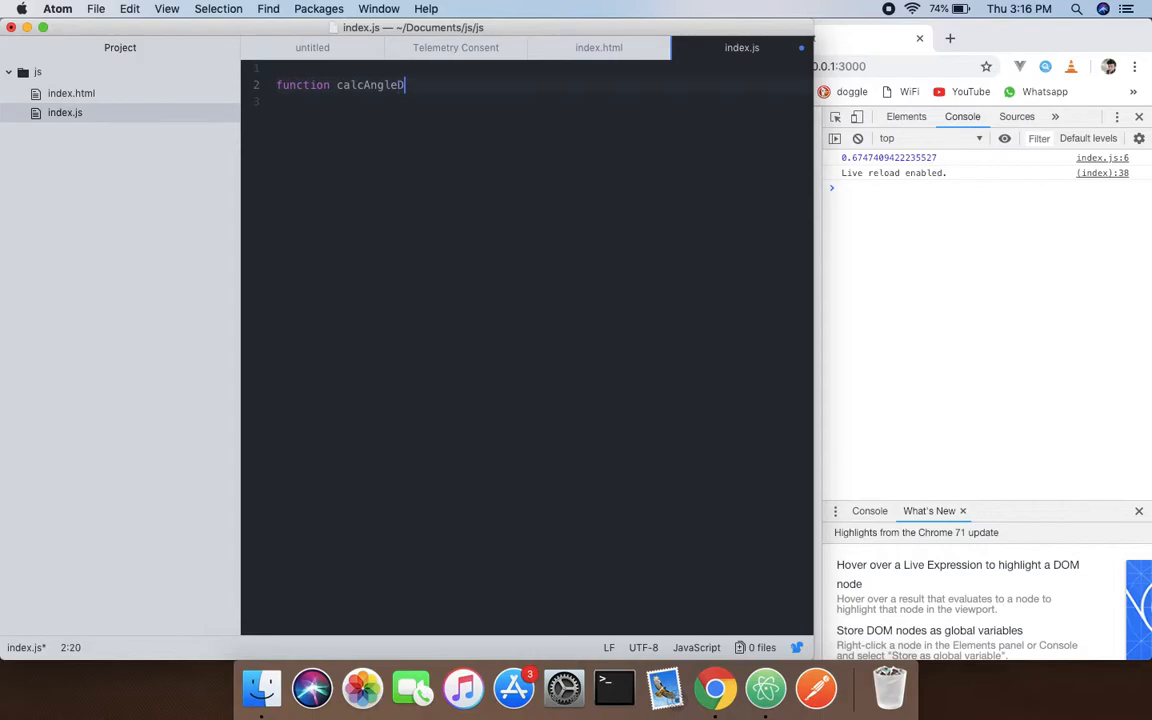
{"action": "type", "text": "eg"}
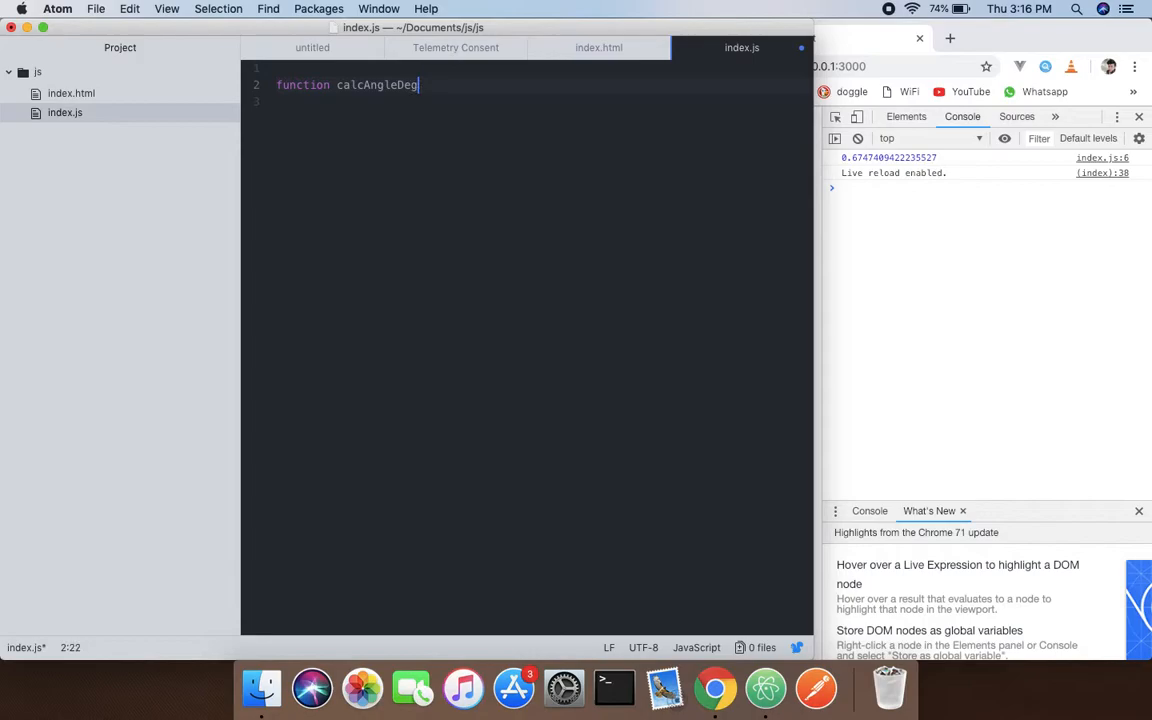
{"action": "type", "text": "ress"}
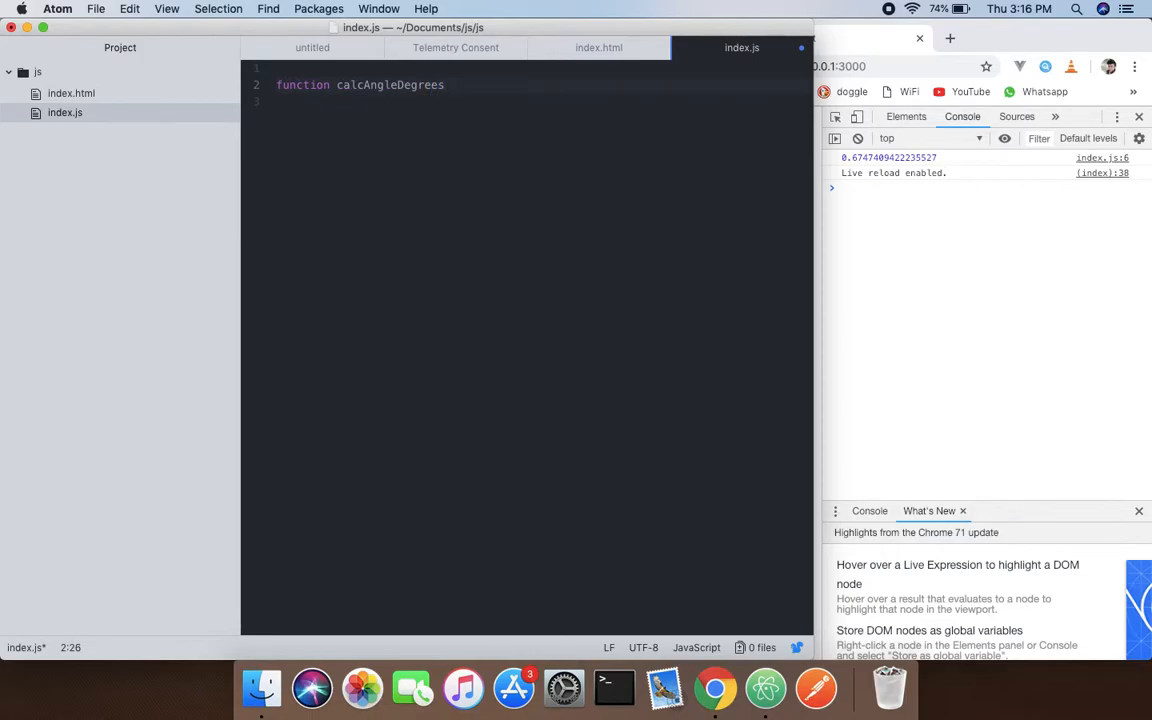
{"action": "type", "text": "()"}
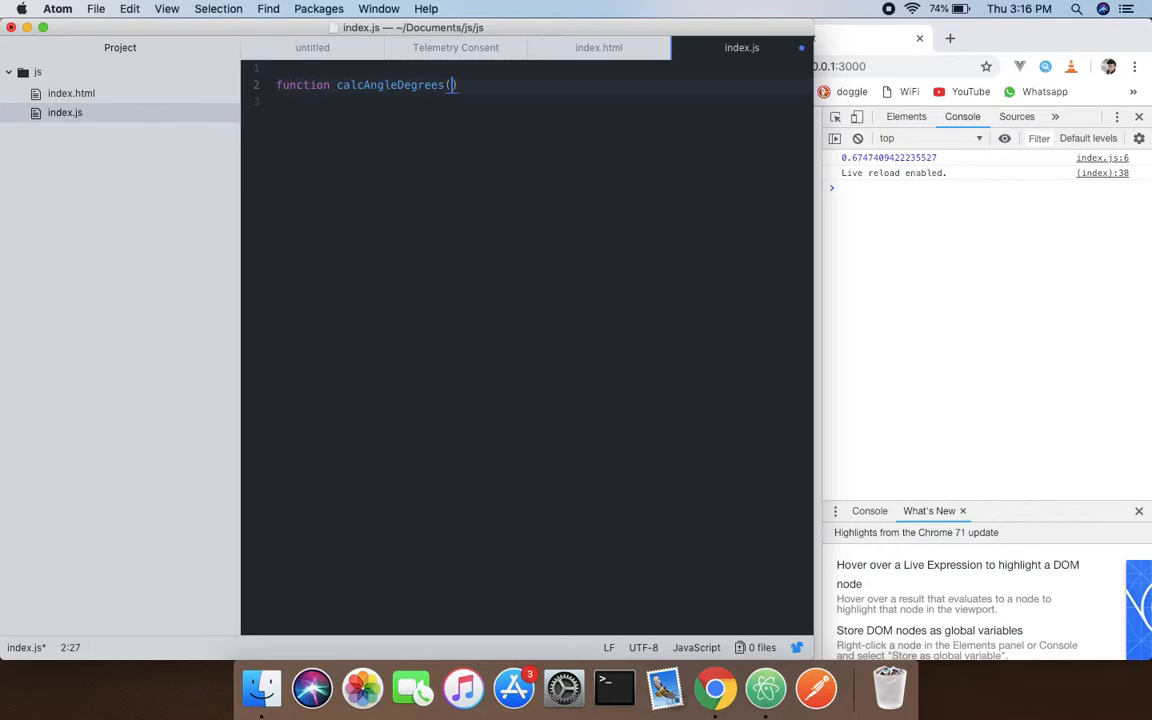
{"action": "type", "text": "x,y"}
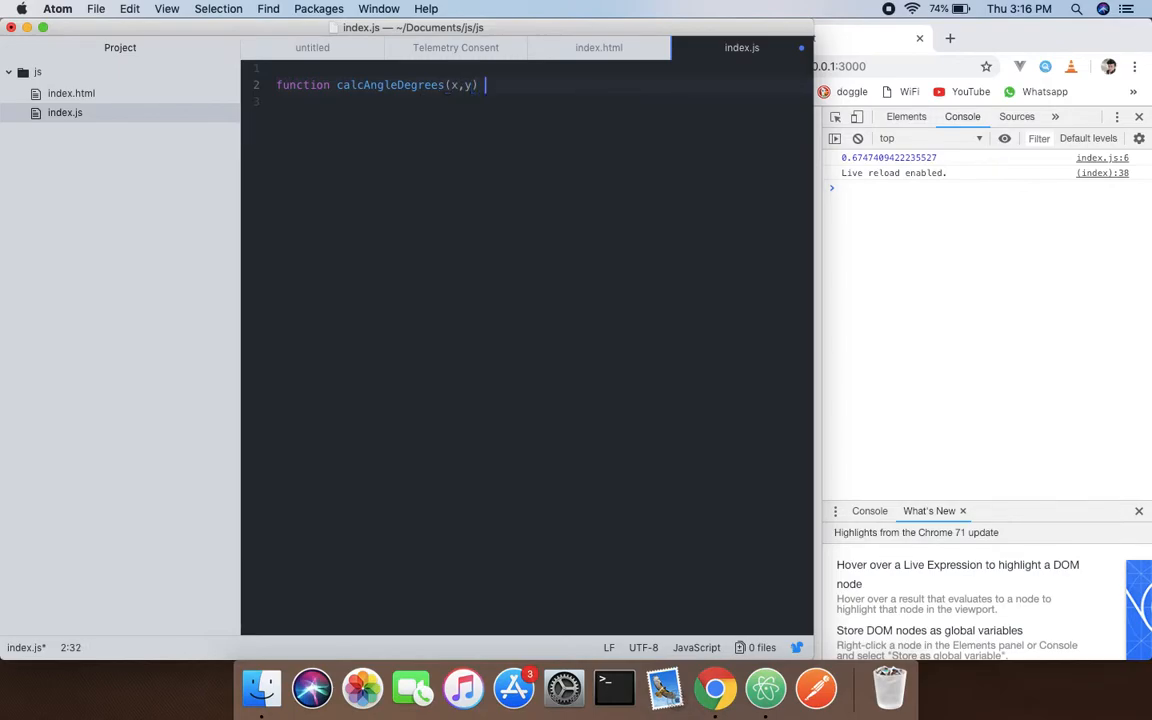
Open the function body with '{' and write 'return Math.atan2(x,y)' inside.
{"action": "type", "text": "{"}
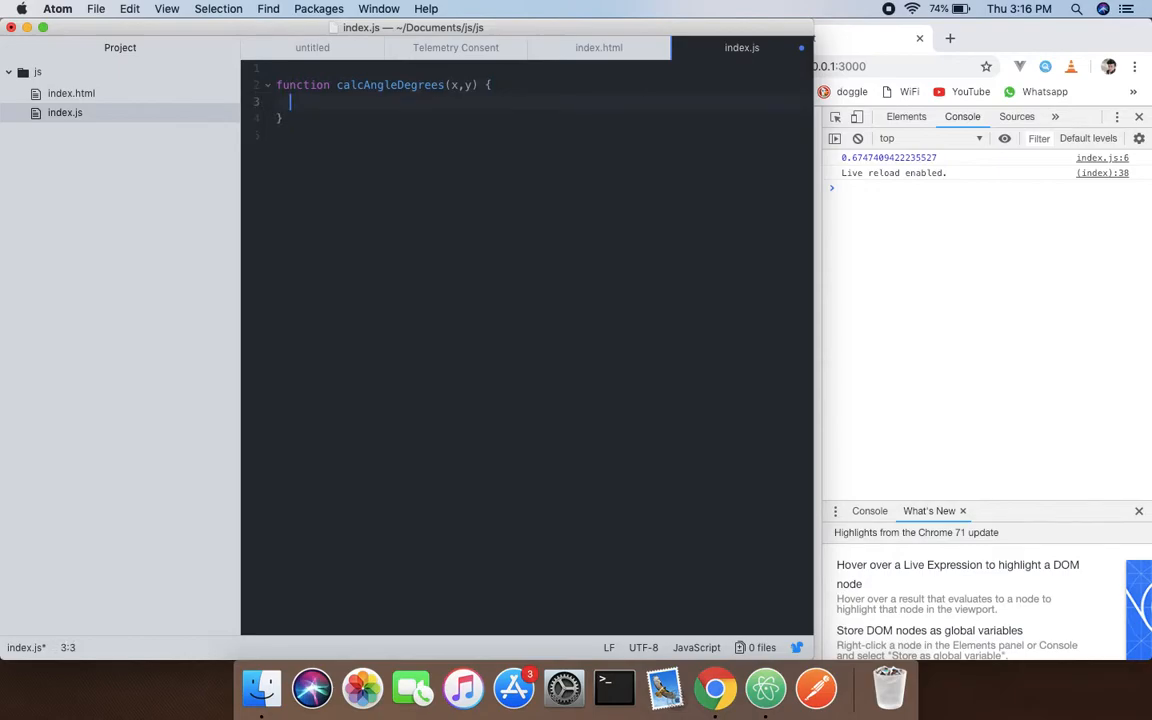
{"action": "type", "text": "retu"}
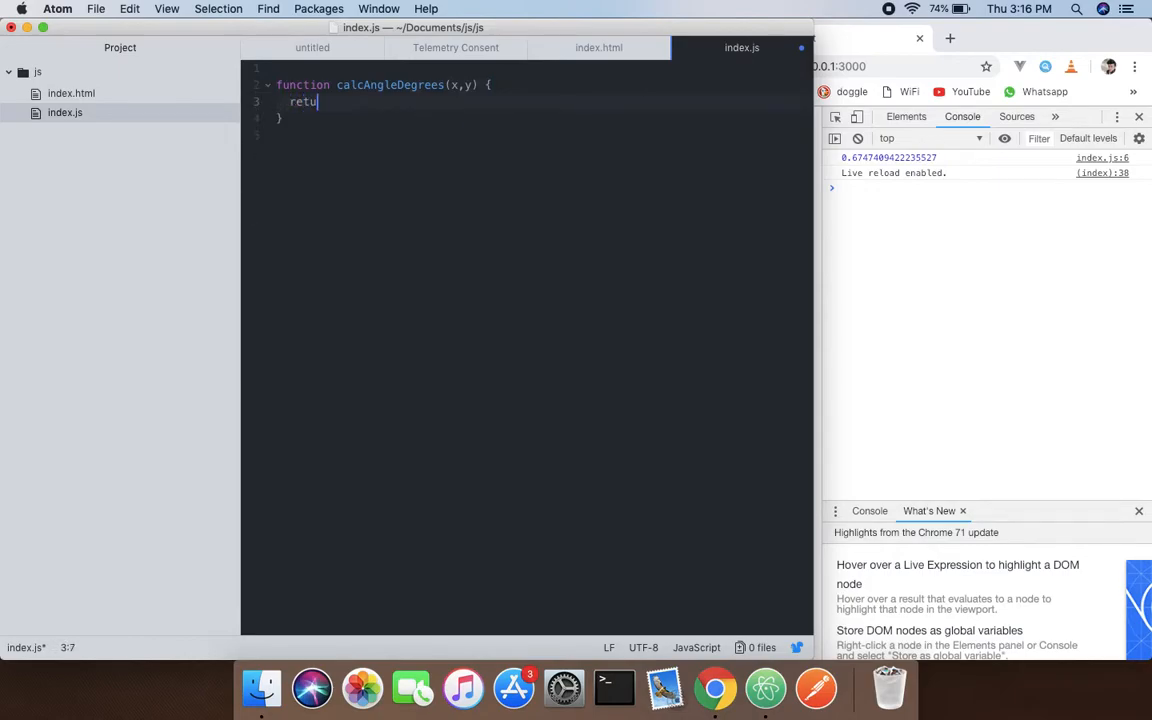
{"action": "type", "text": "rn"}
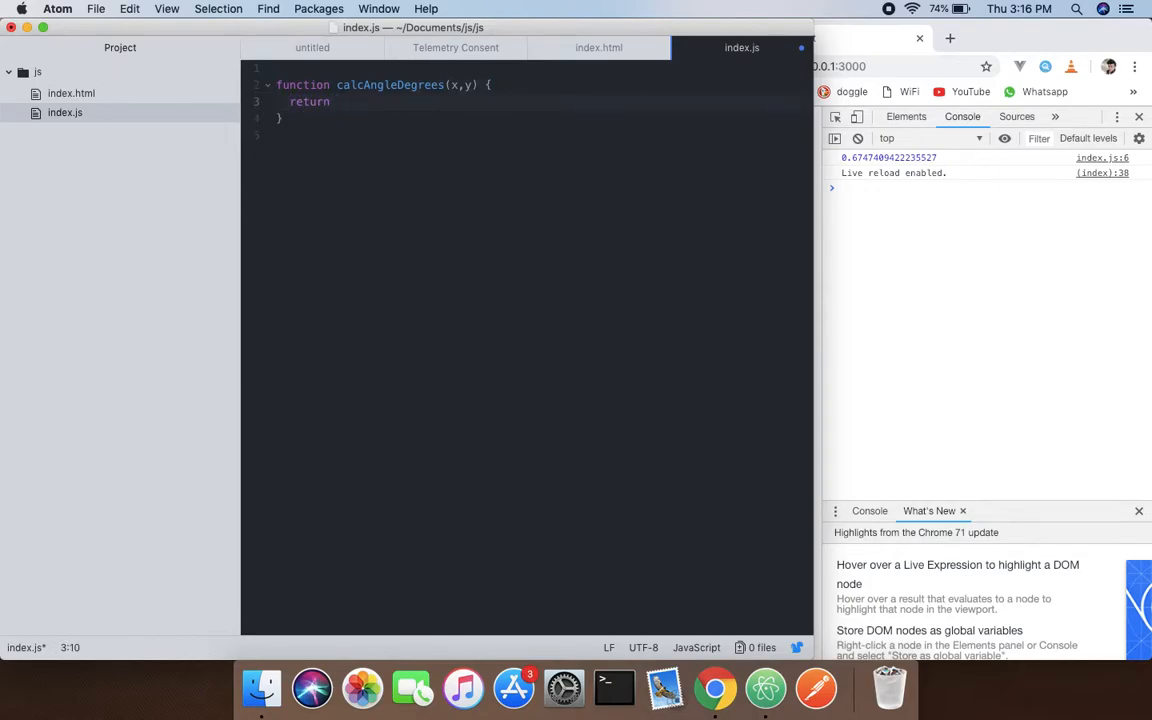
{"action": "type", "text": "Math"}
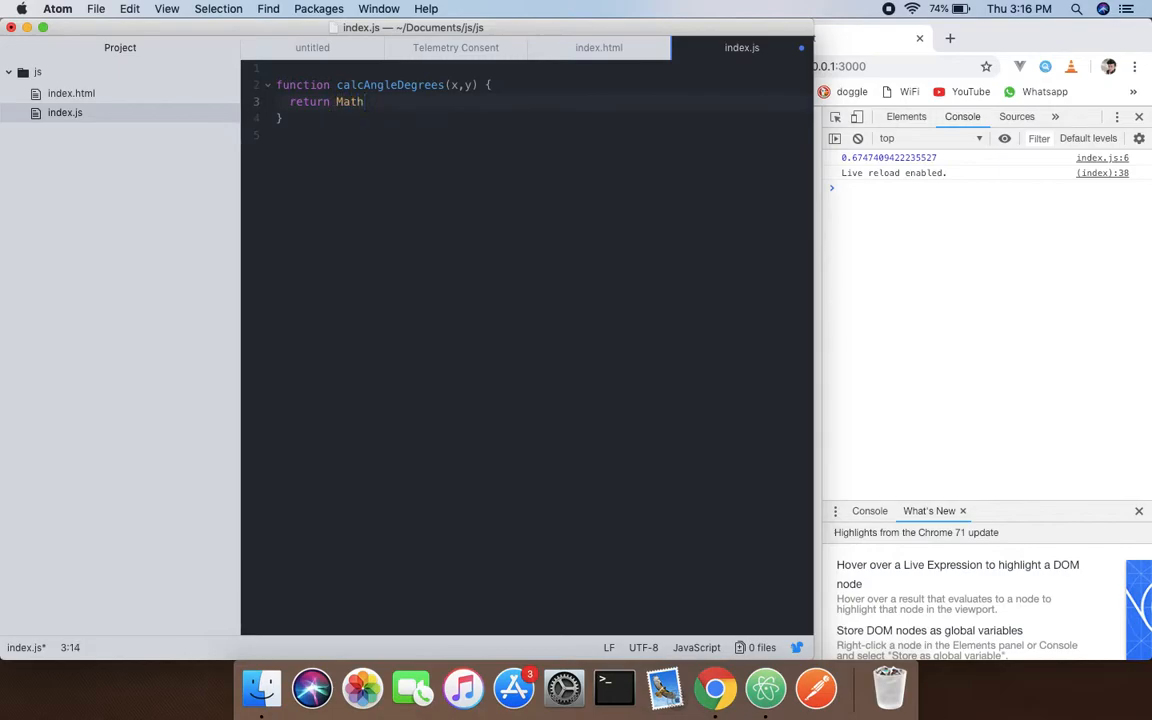
{"action": "type", "text": ".a"}
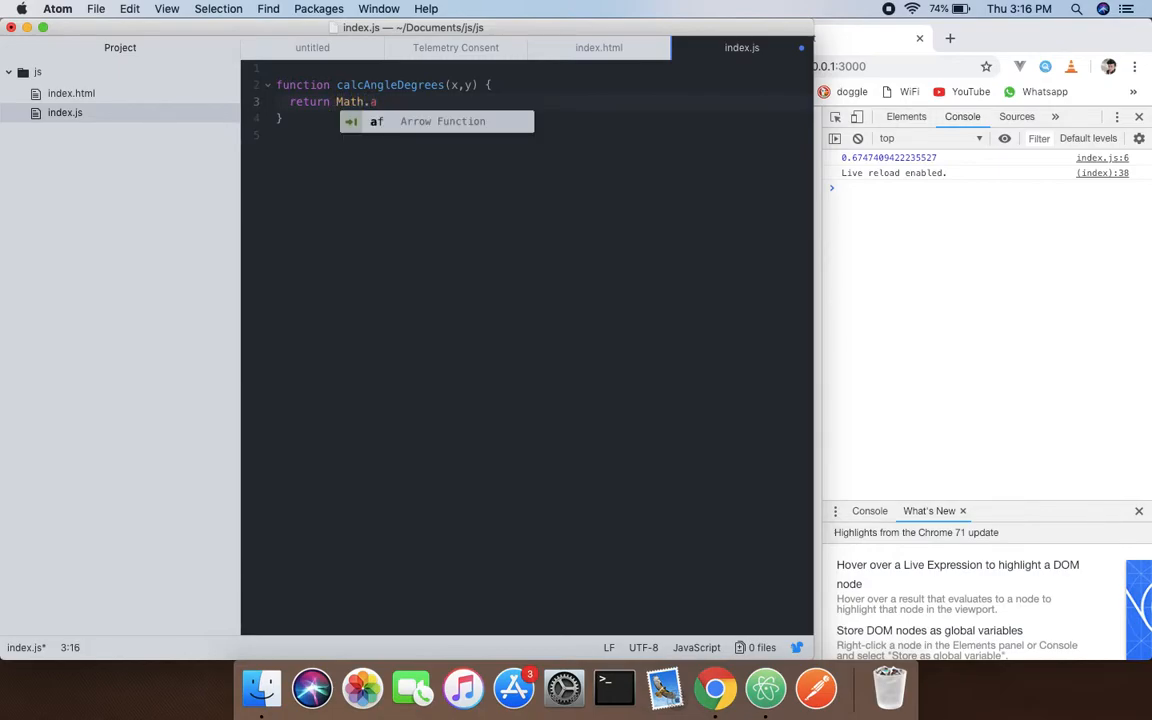
{"action": "type", "text": "tan"}
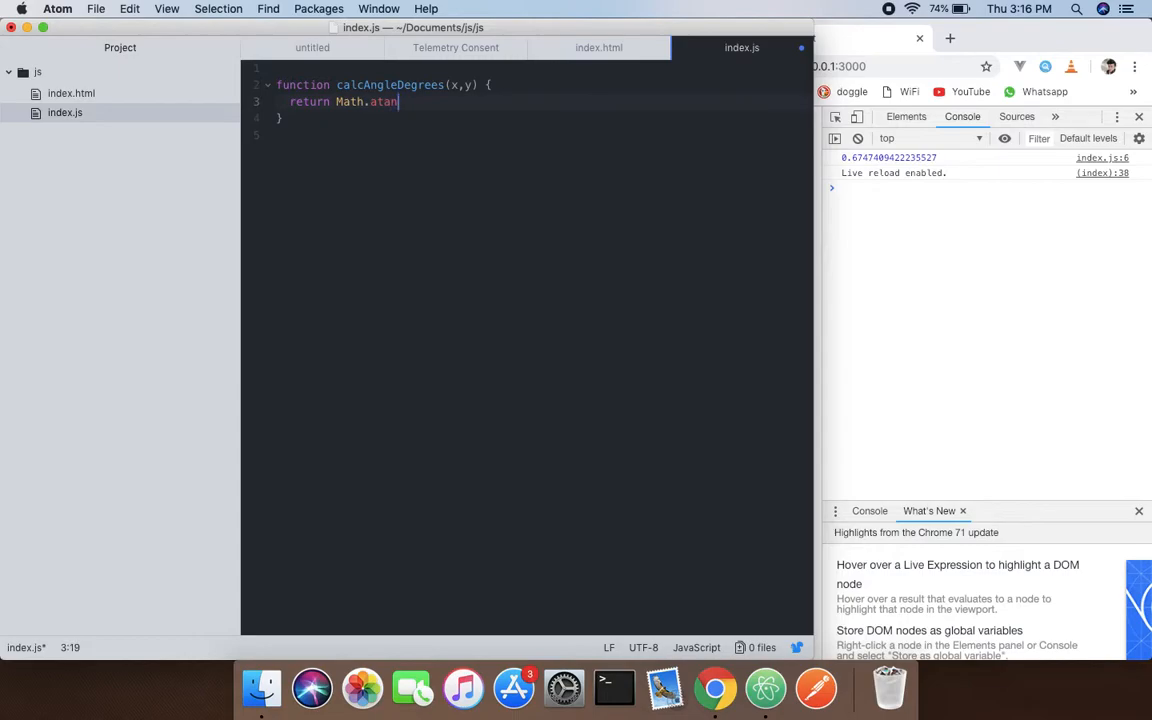
{"action": "type", "text": "2"}
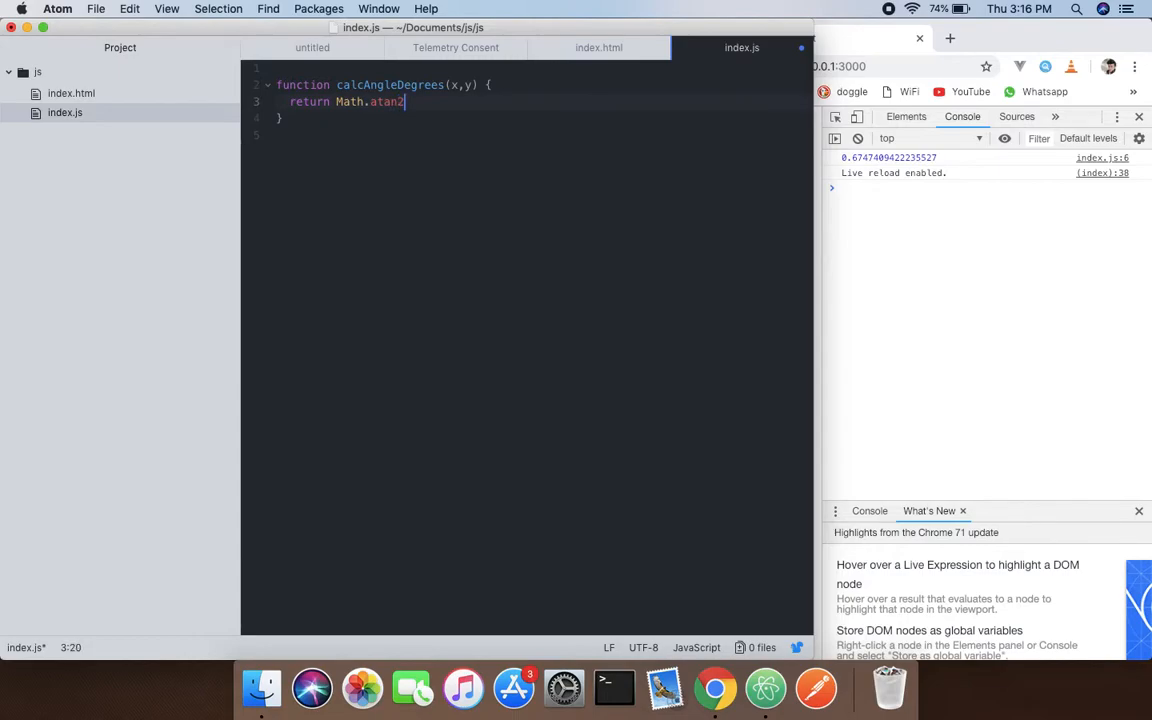
{"action": "type", "text": "()"}
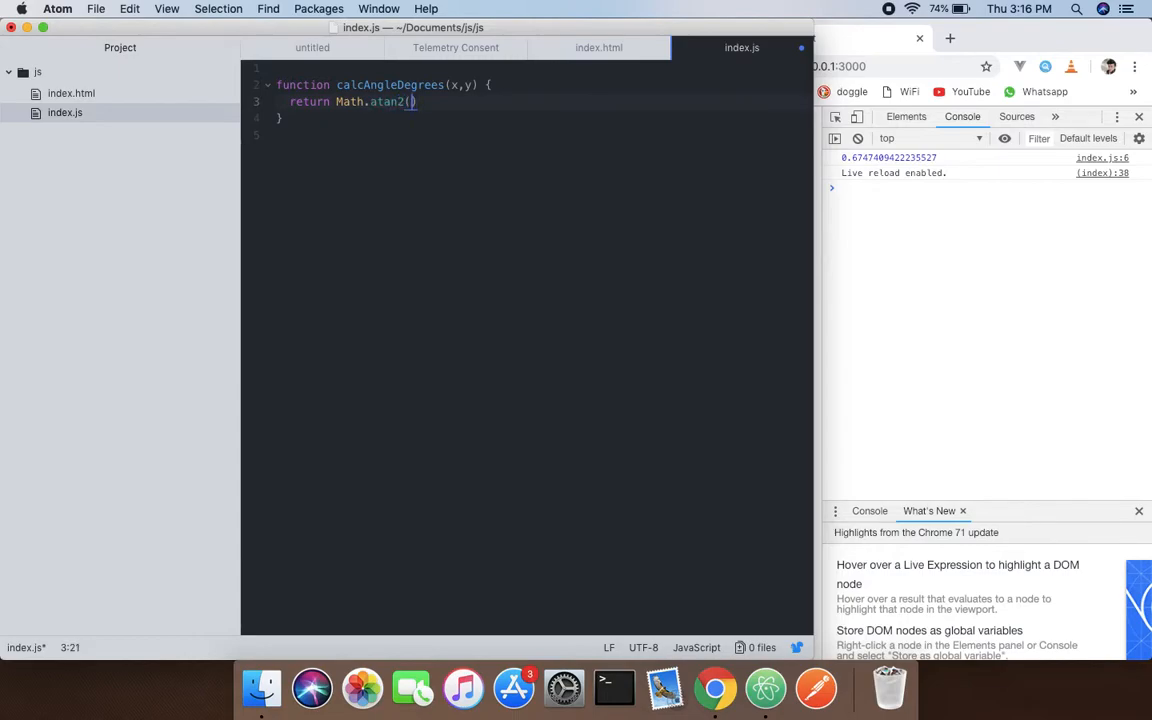
{"action": "type", "text": "x"}
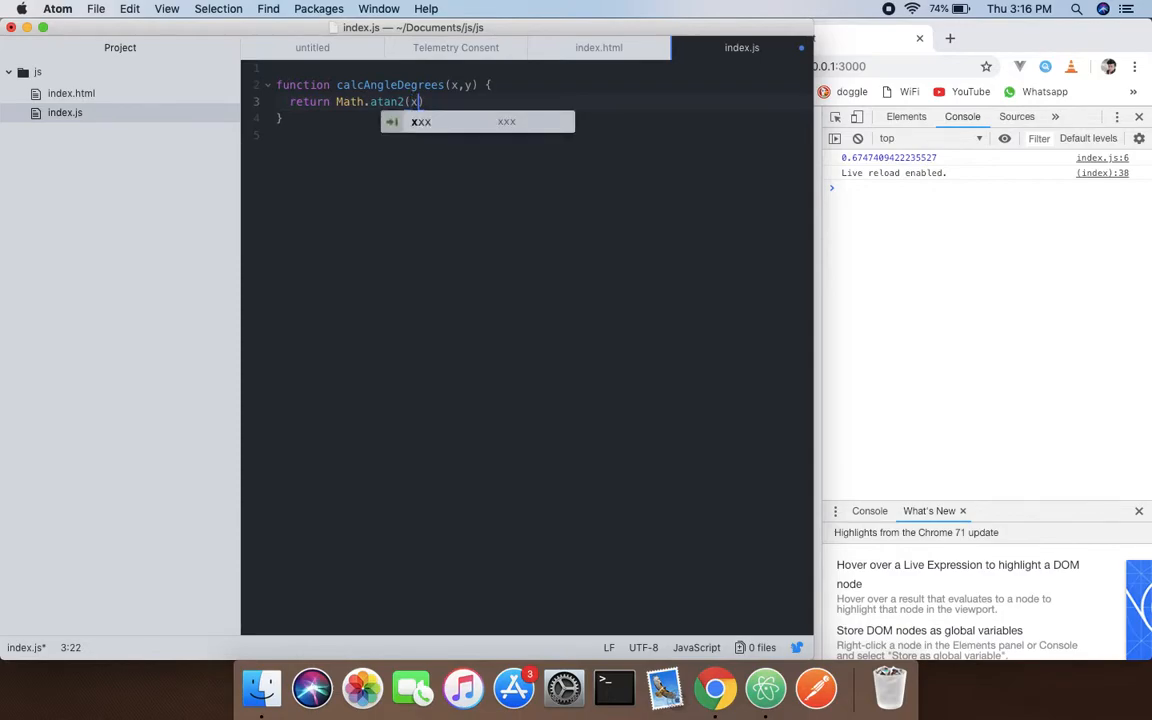
{"action": "type", "text": ",y"}
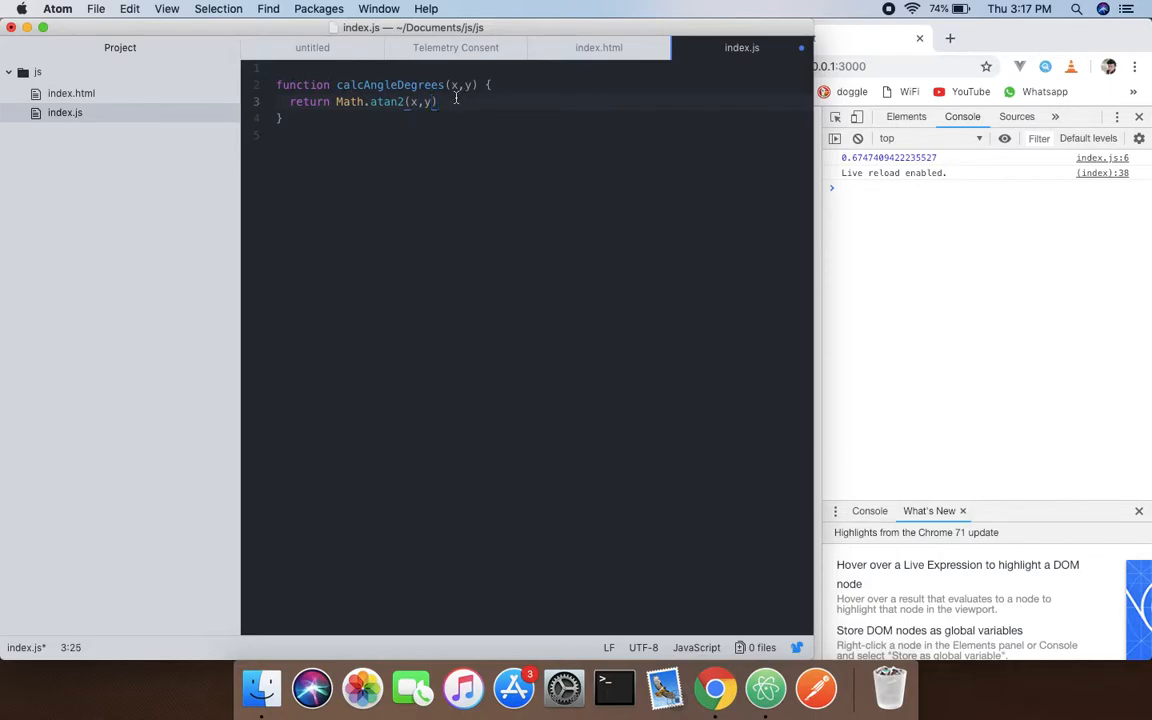
Append '* 180 / Math.PI;' to the return statement and start a new line.
{"action": "type", "text": "*"}
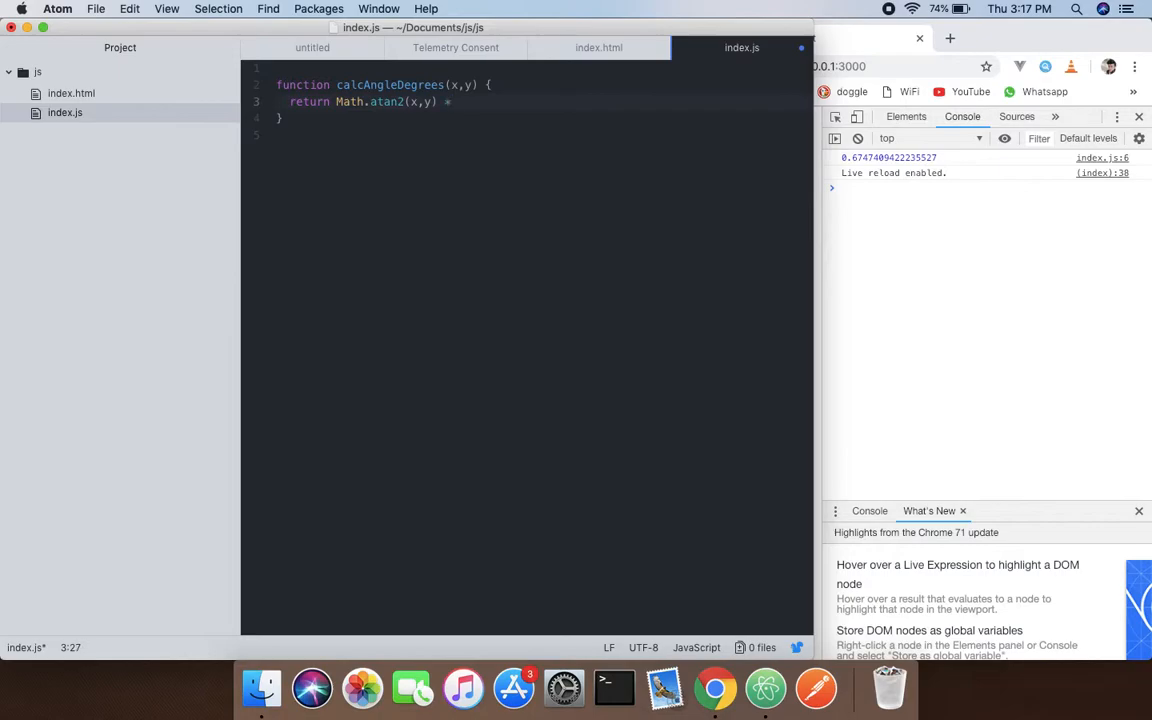
{"action": "type", "text": "1"}
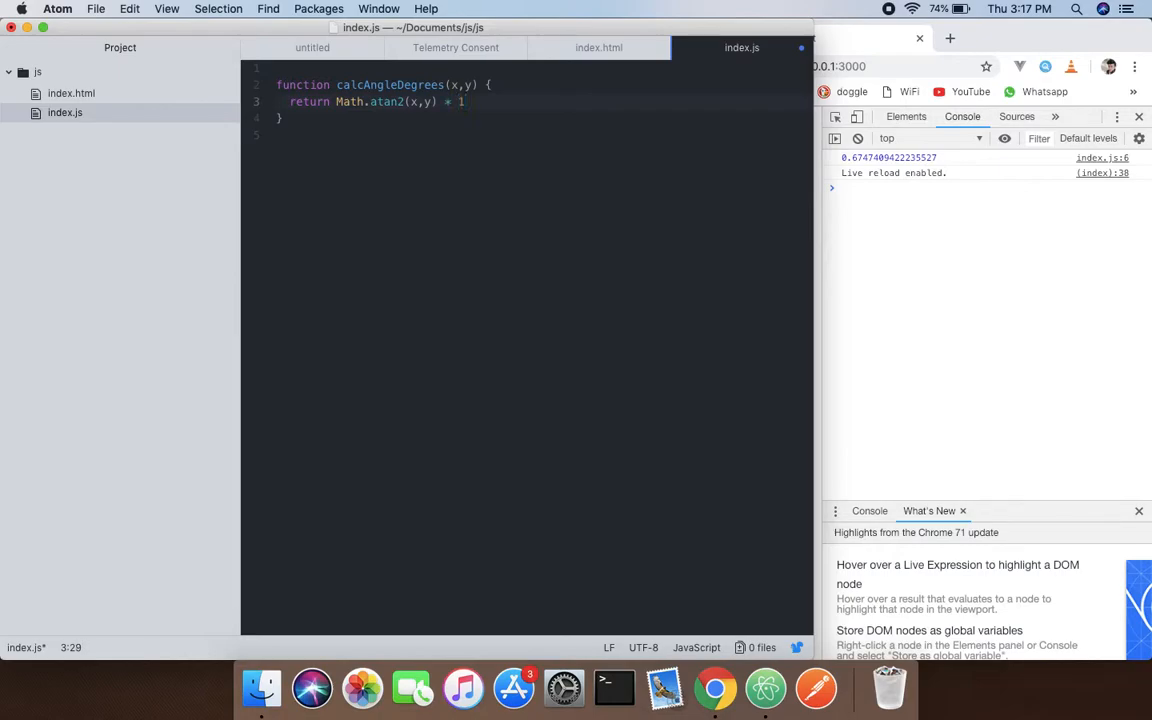
{"action": "type", "text": "80"}
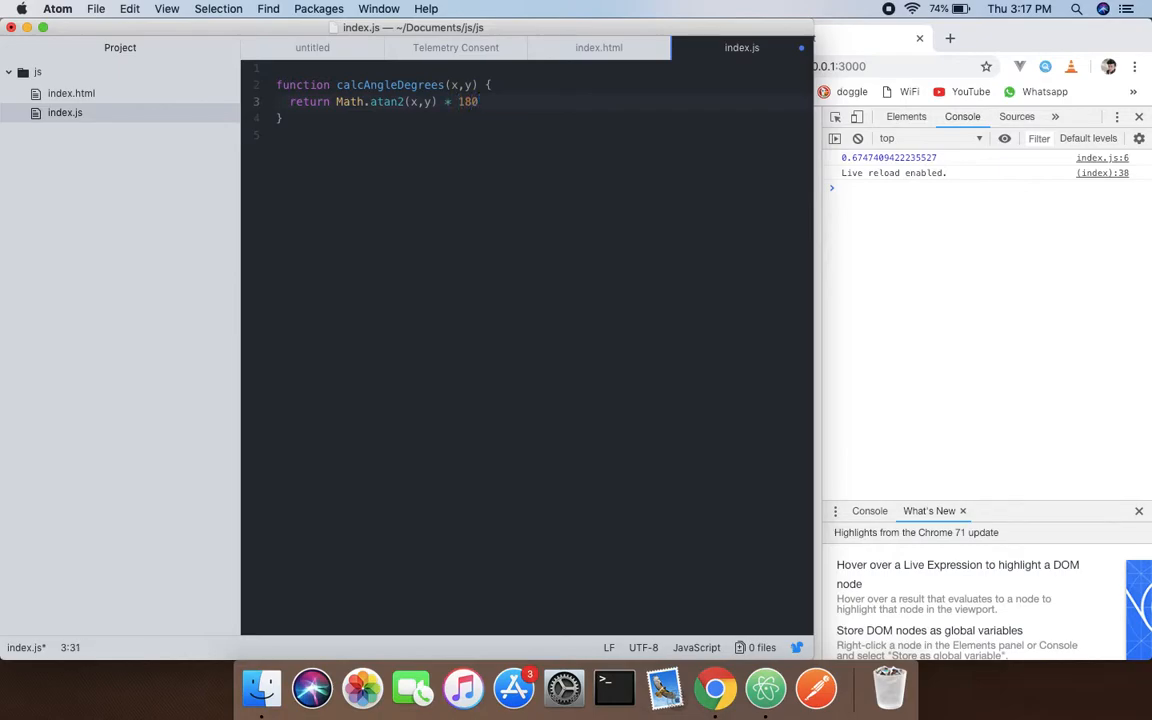
{"action": "type", "text": "/"}
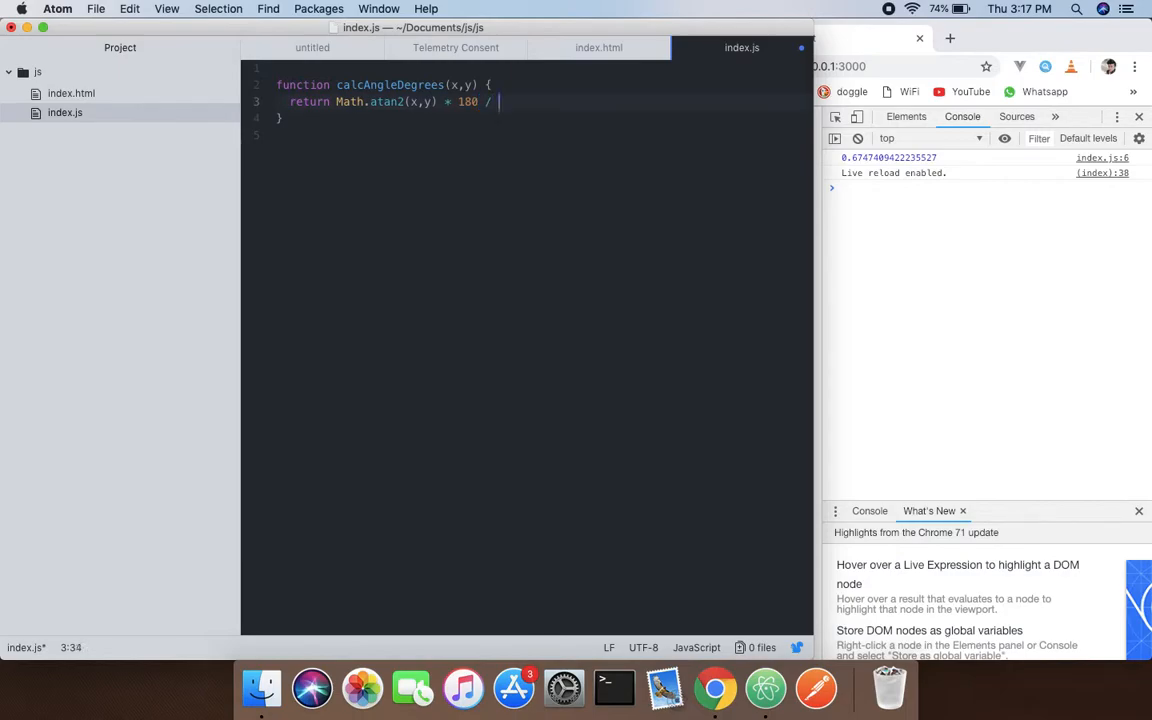
{"action": "type", "text": "M"}
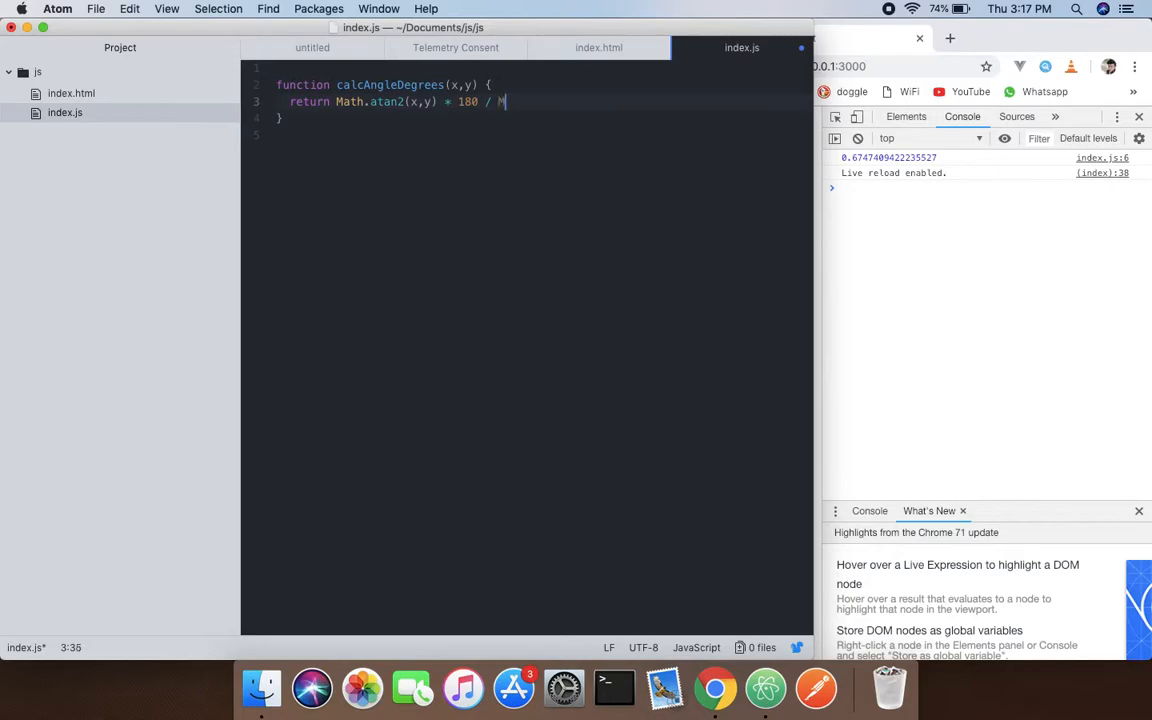
{"action": "type", "text": "at"}
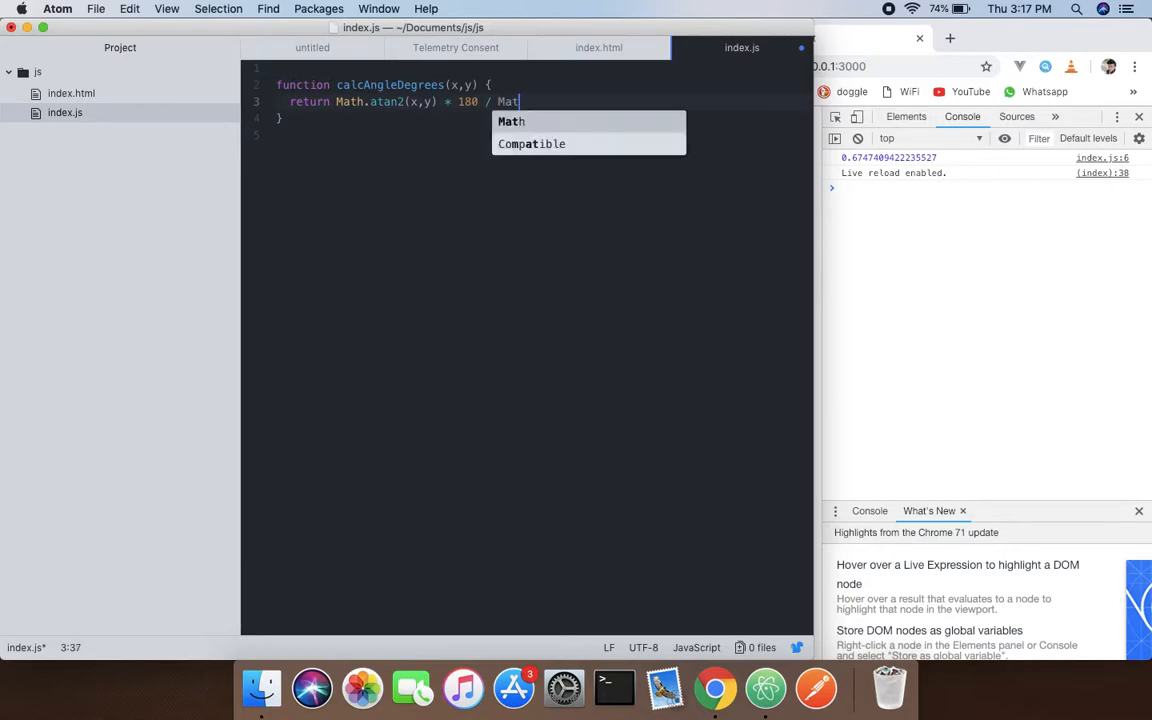
{"action": "type", "text": "h."}
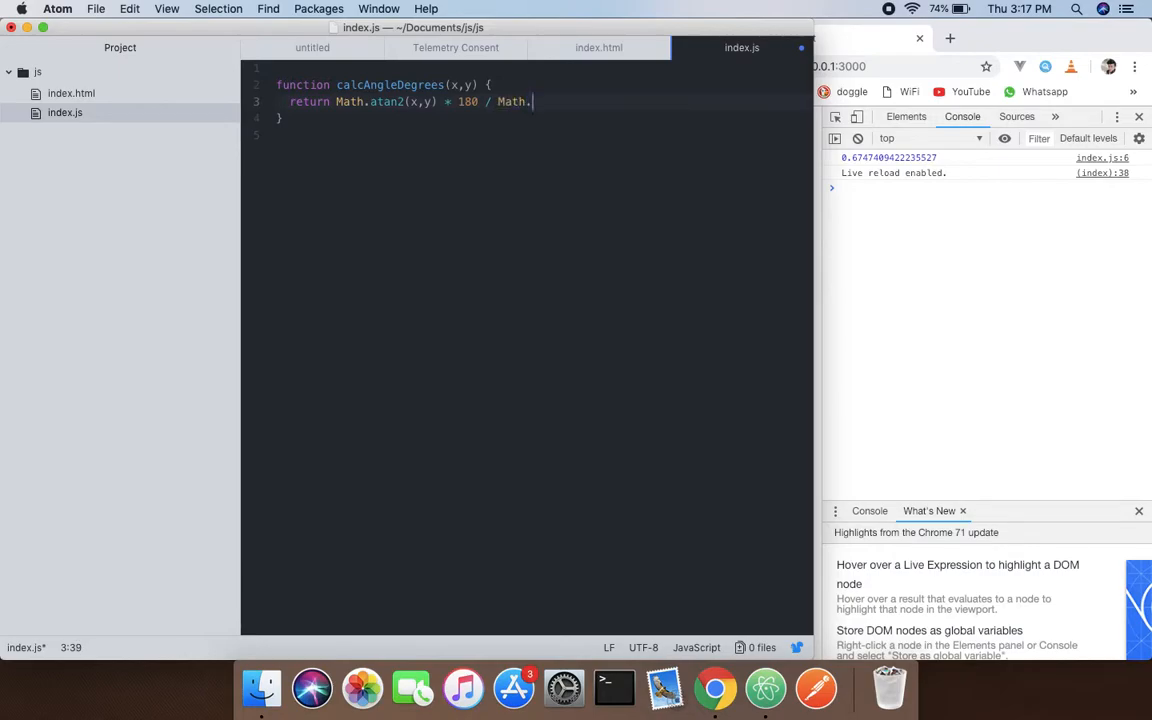
{"action": "type", "text": "PI"}
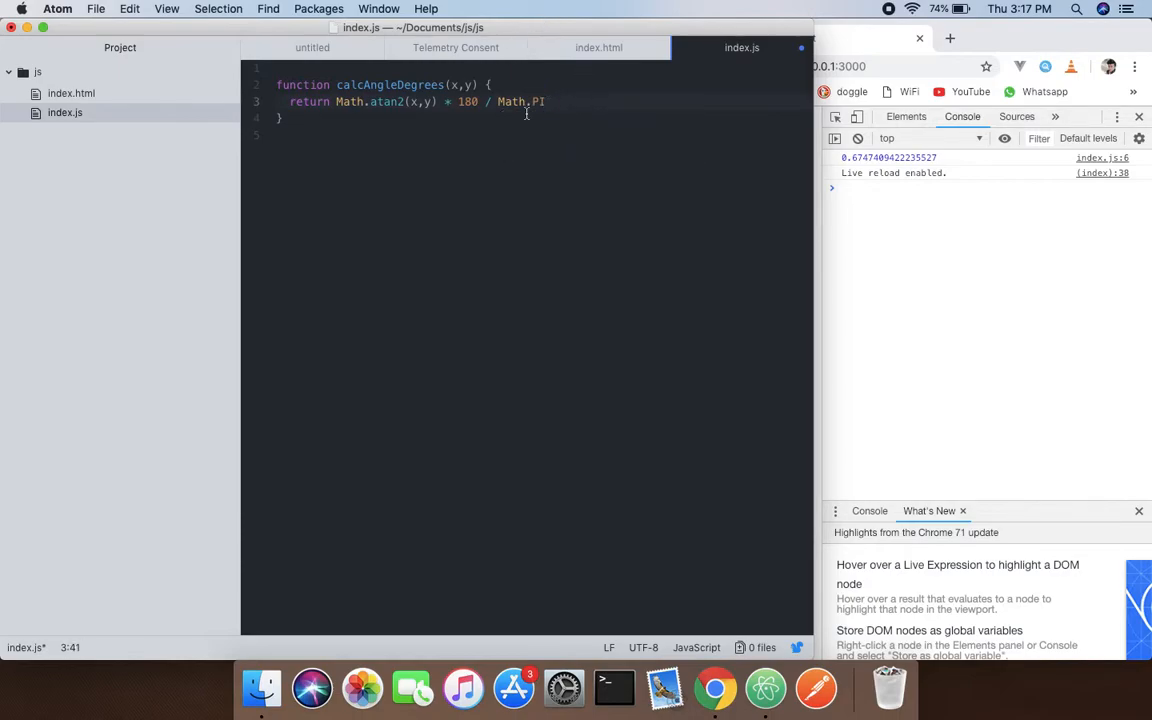
{"action": "type", "text": ";"}
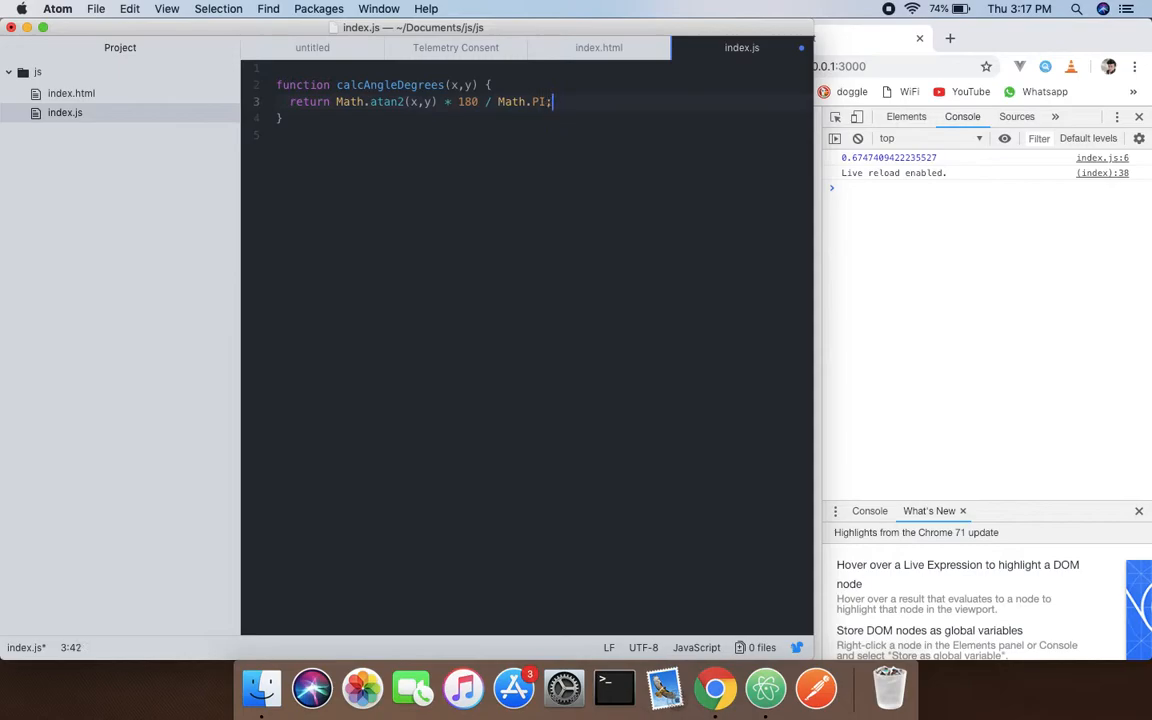
{"action": "key", "text": "enter"}
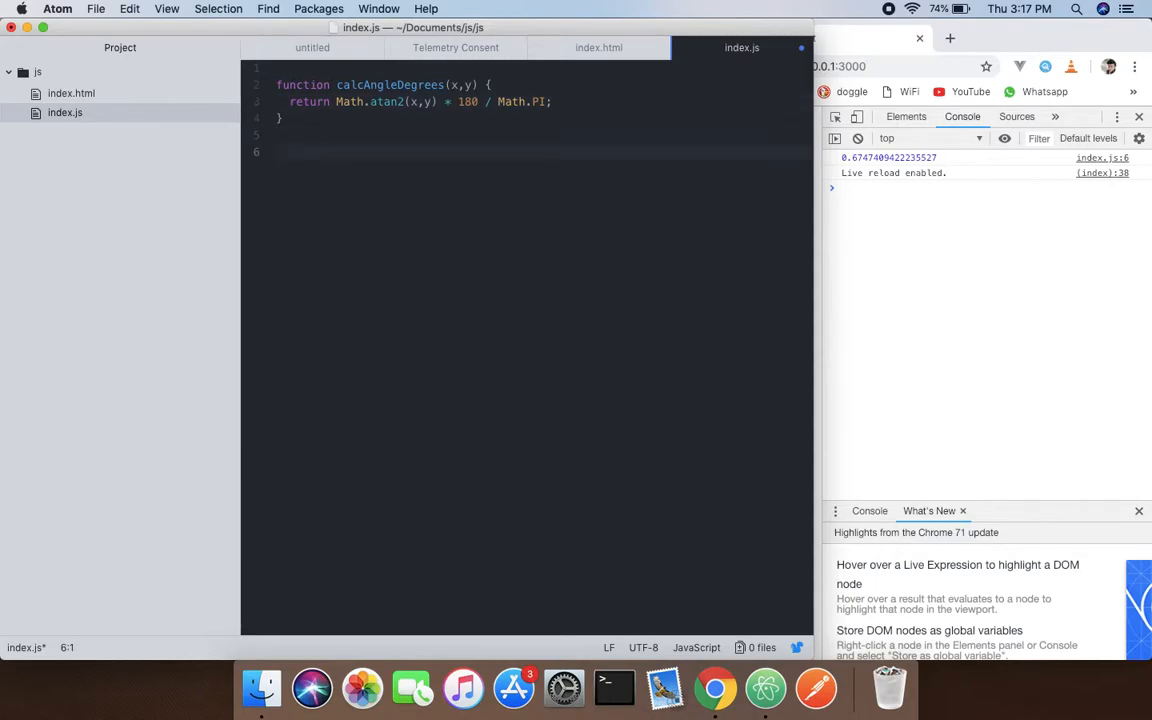
Write 'console.log(Math.PI);' below the function.
{"action": "type", "text": "console.log();"}
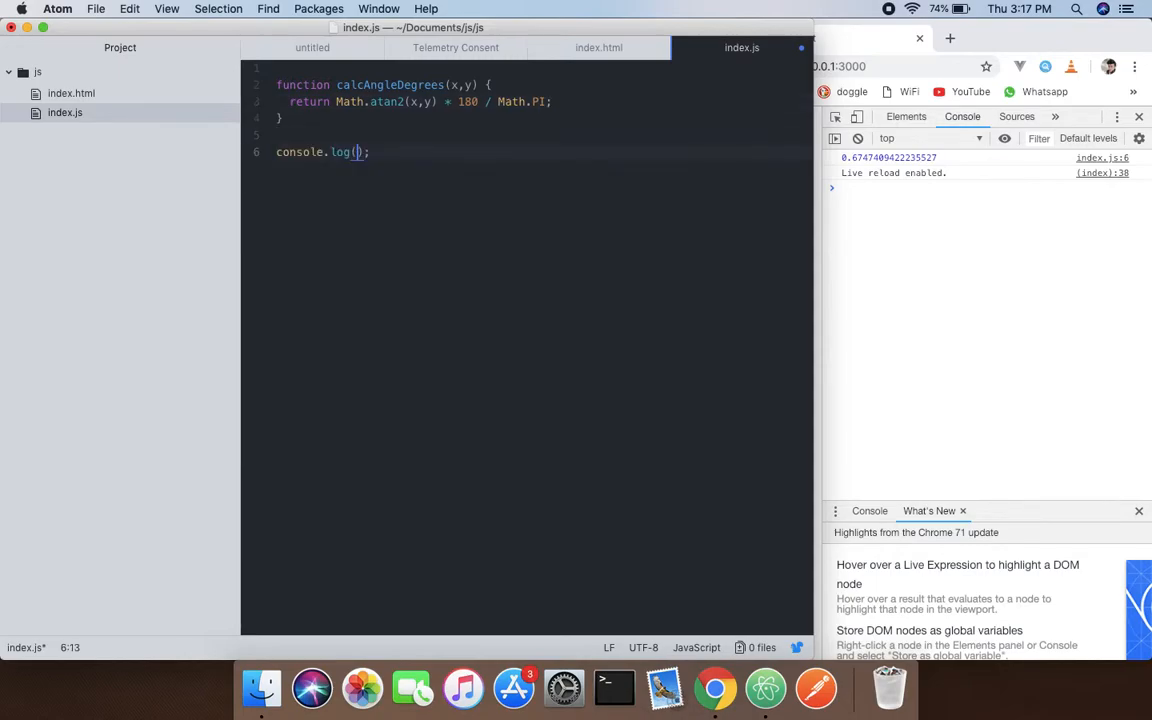
{"action": "type", "text": "M"}
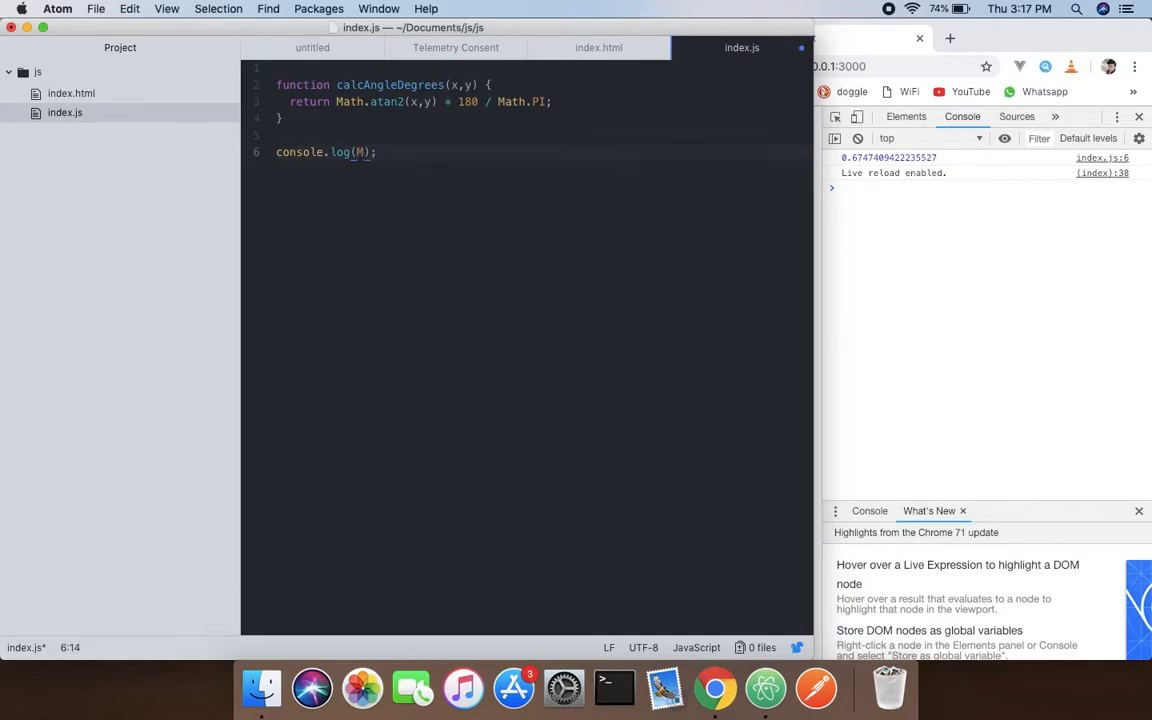
{"action": "type", "text": "ath"}
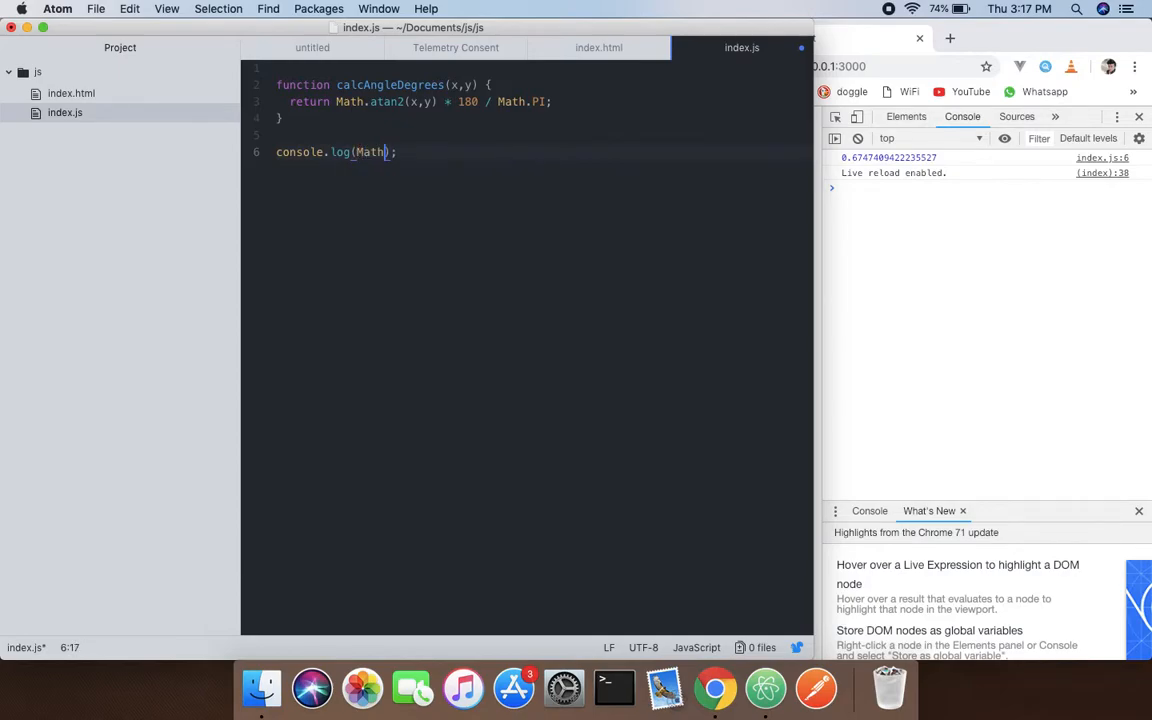
{"action": "type", "text": "."}
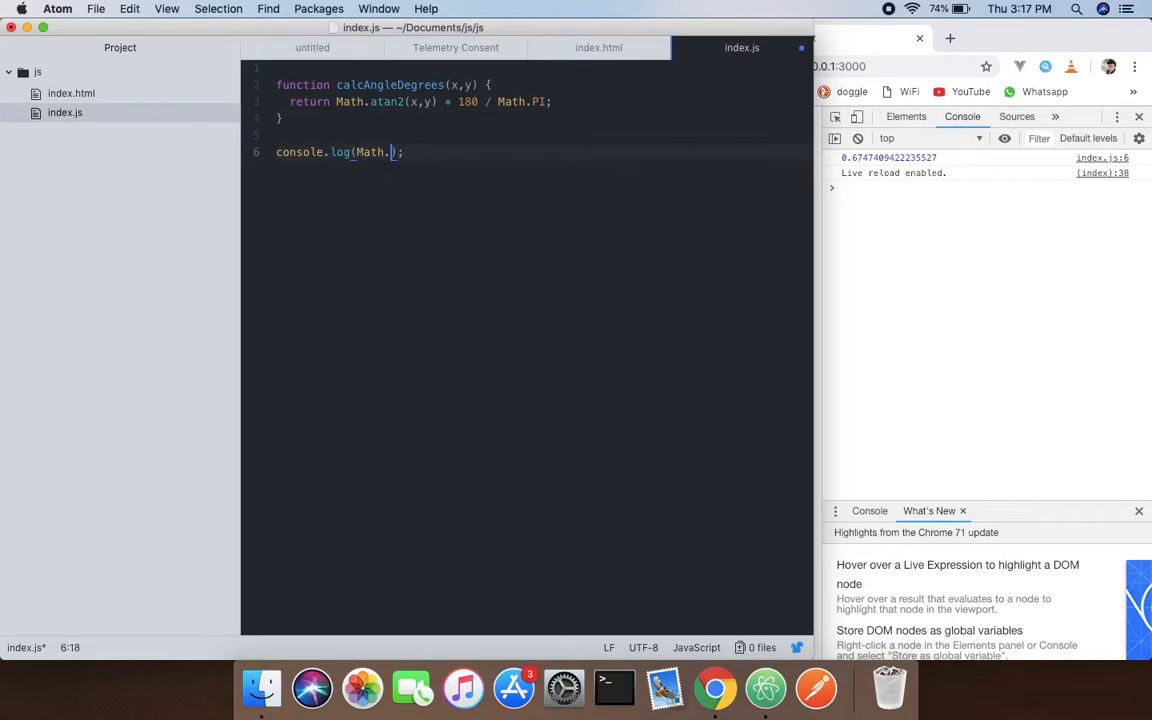
{"action": "type", "text": "PI"}
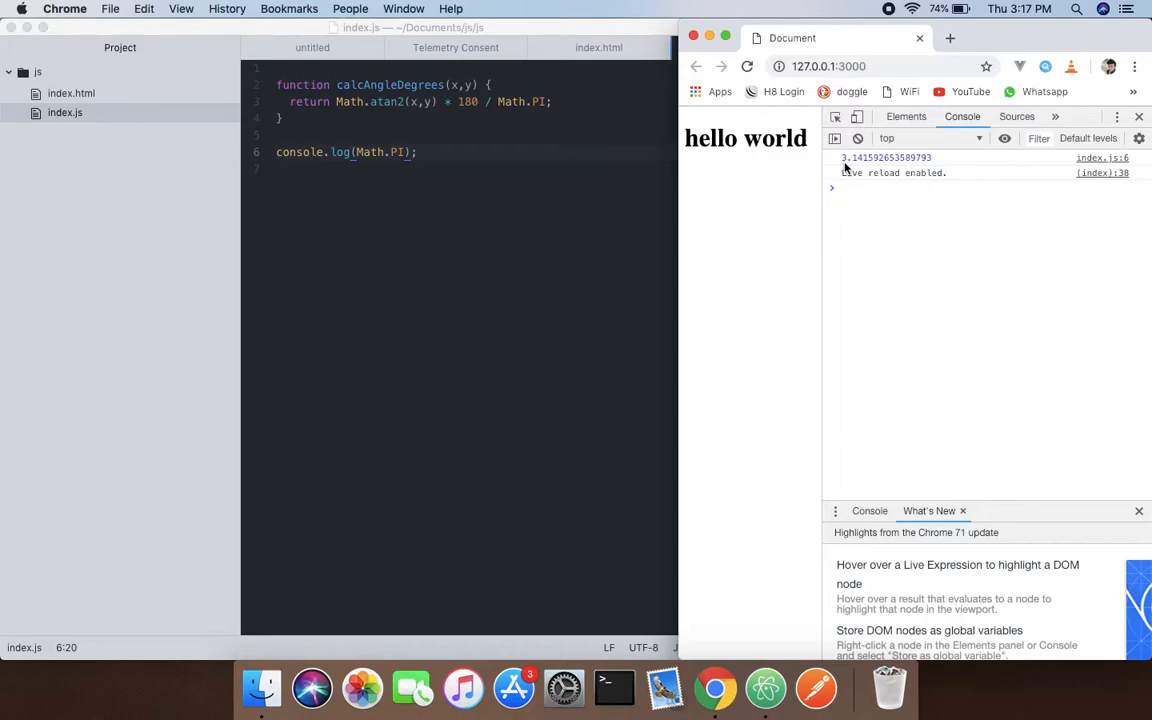
{"action": "mouse_move", "coordinate": [850, 168]}
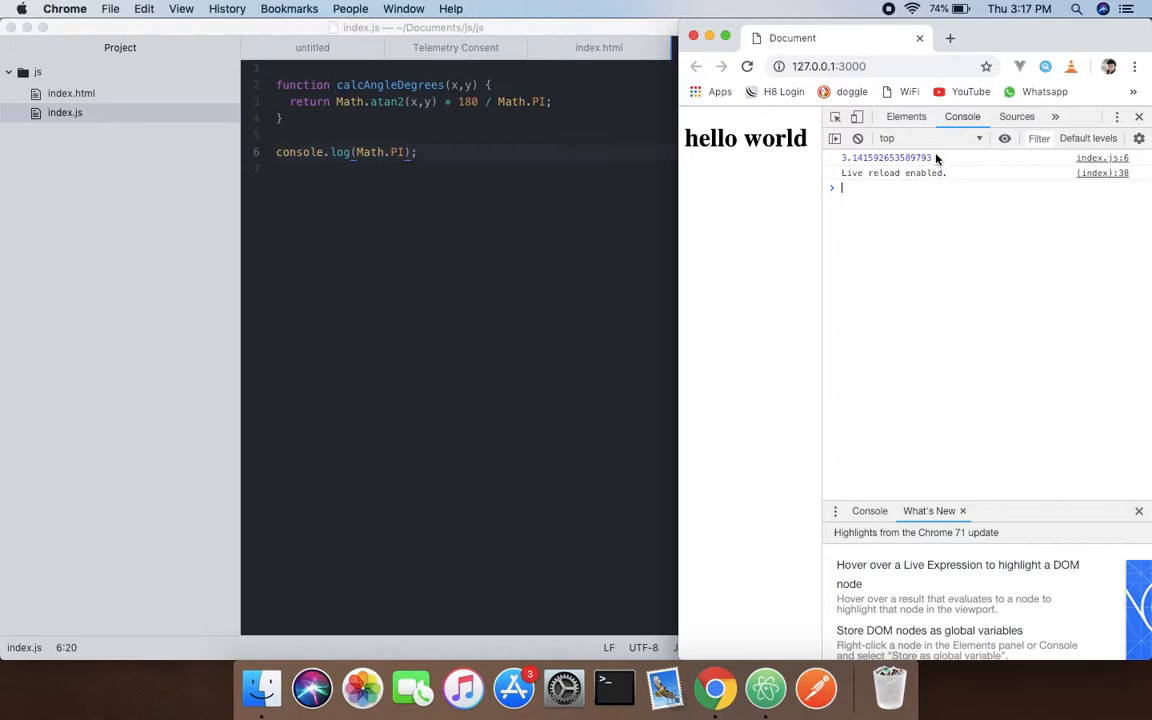
Confirm the Chrome console shows 3.141592653589793, then return to Atom.
{"action": "left_click", "coordinate": [407, 151]}
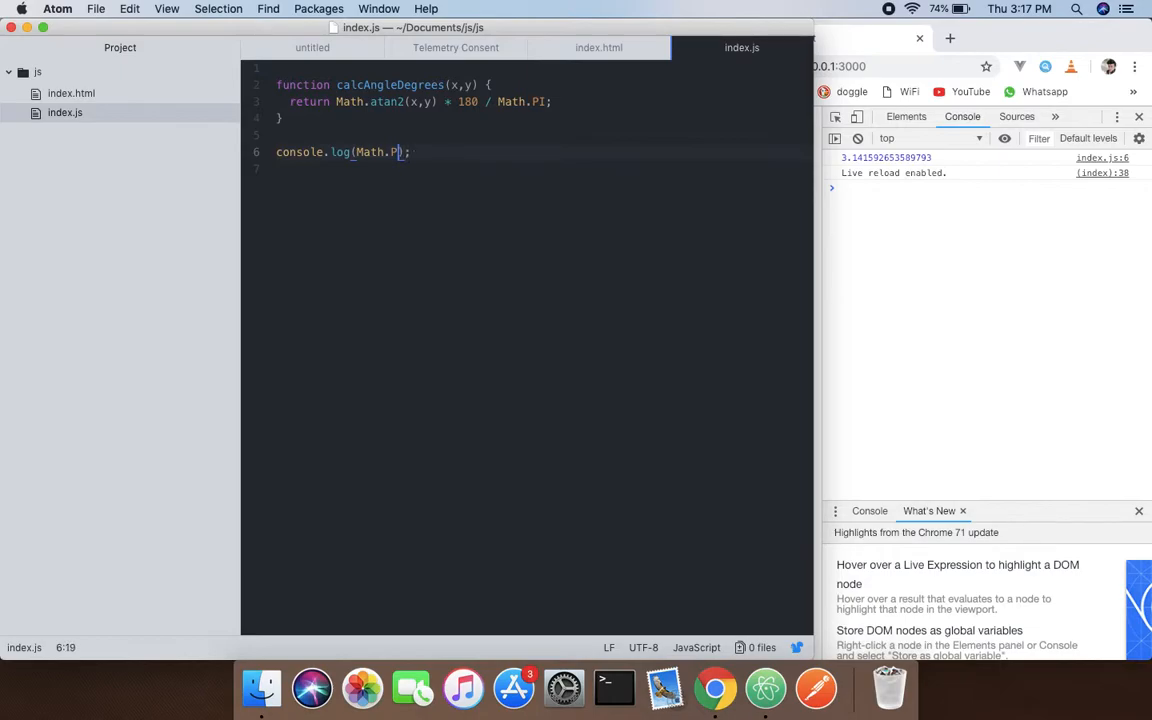
Replace Math.PI with calcAngleDegrees(5,5) and add an empty console.log(); line.
{"action": "key", "text": "Backspace"}
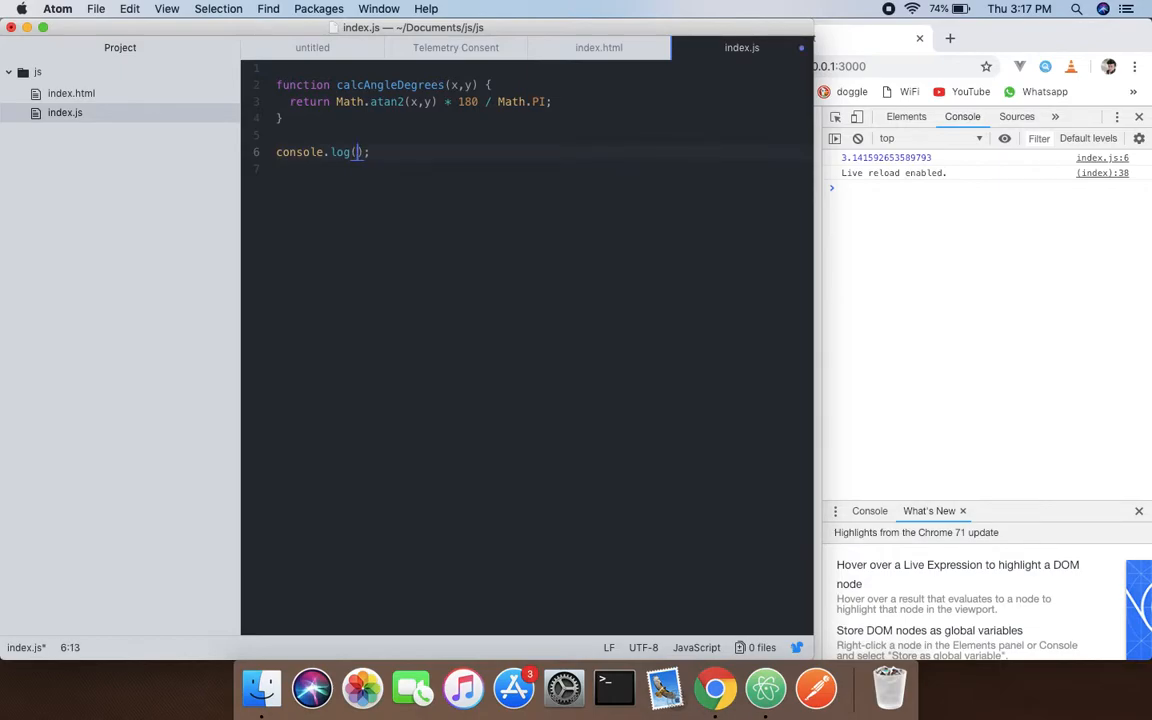
{"action": "type", "text": "calcAngleDegrees"}
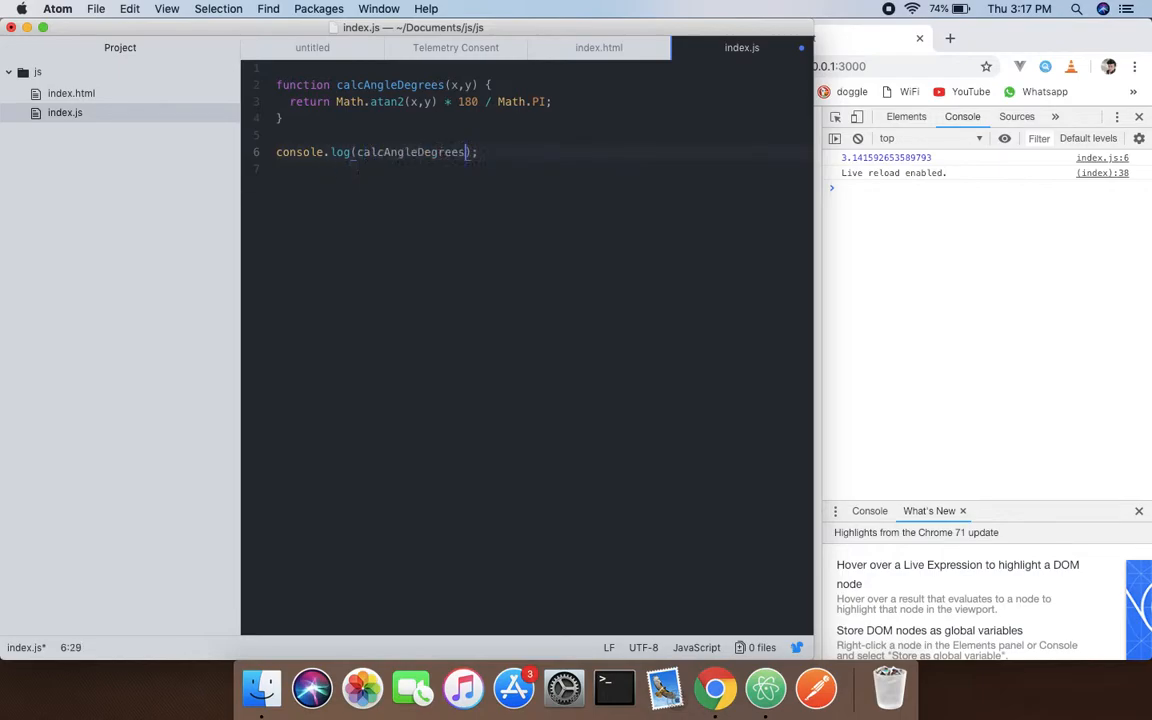
{"action": "type", "text": "()"}
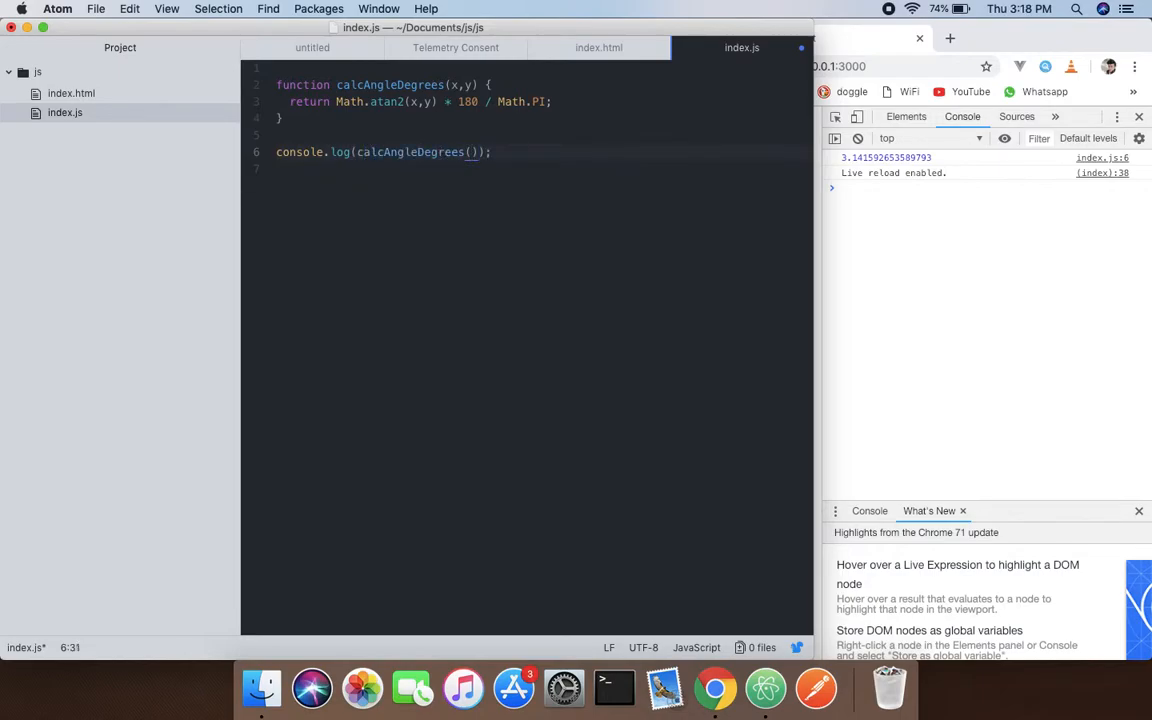
{"action": "type", "text": "5,5"}
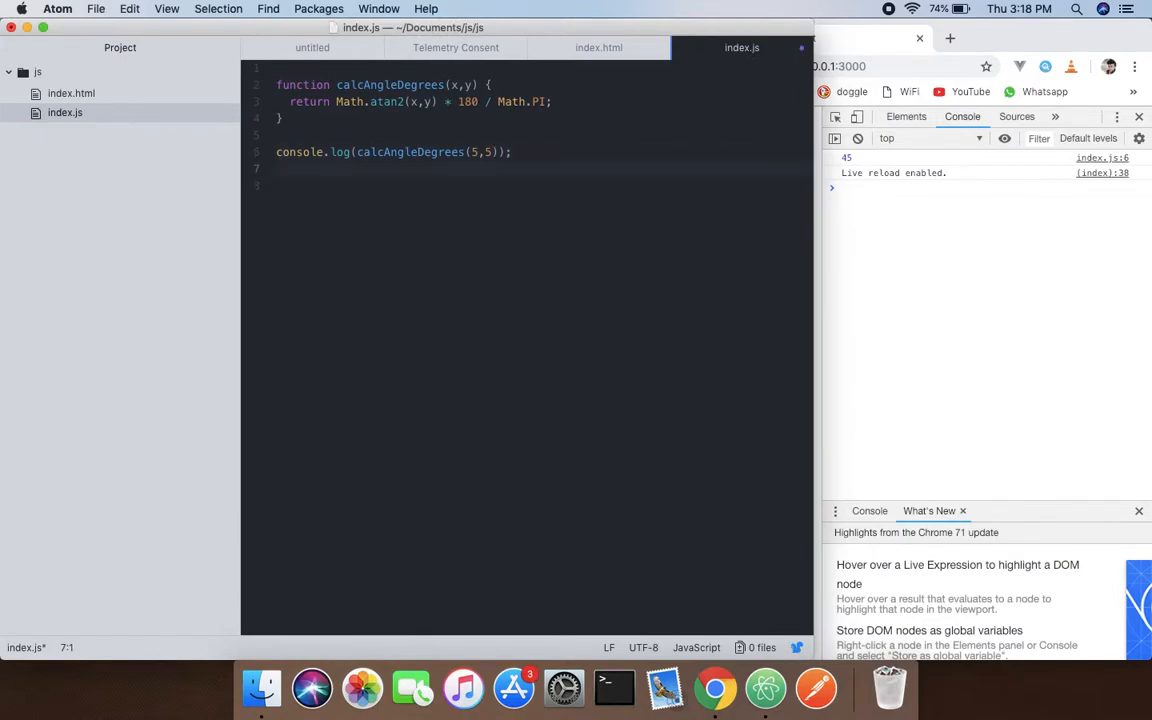
{"action": "type", "text": "console.log();"}
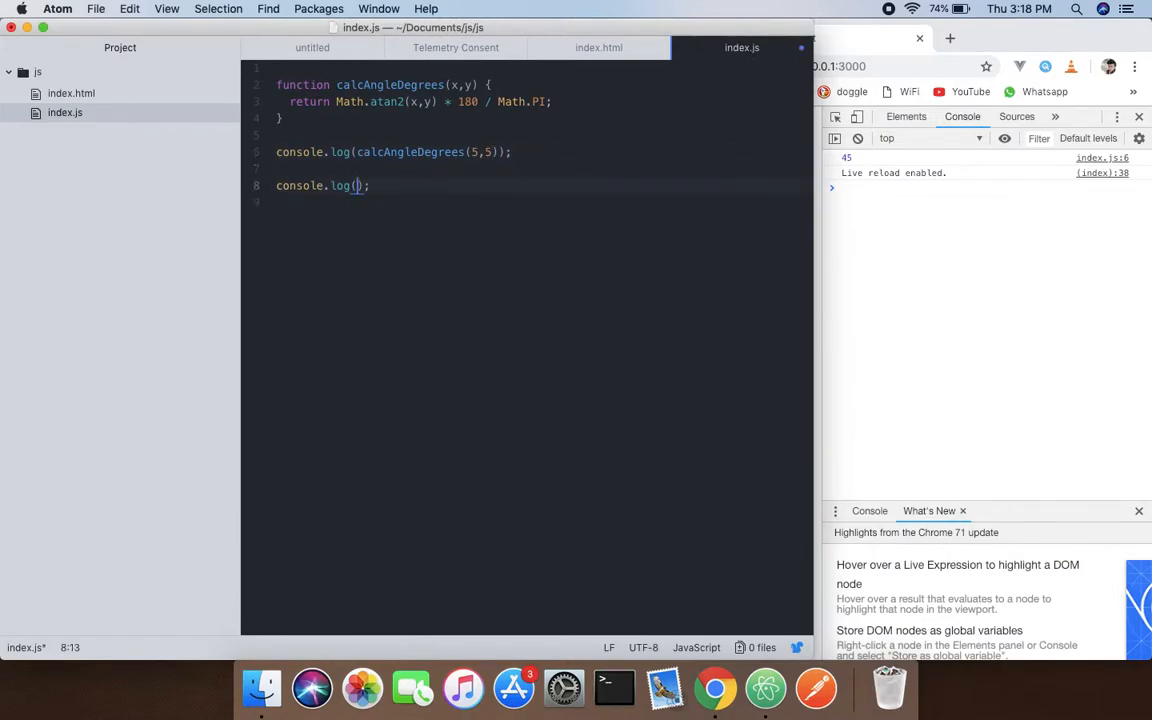
Fill the new log line with calcAngleDegrees(0,10) and check the console prints 0.
{"action": "type", "text": "calcAngleDegrees("}
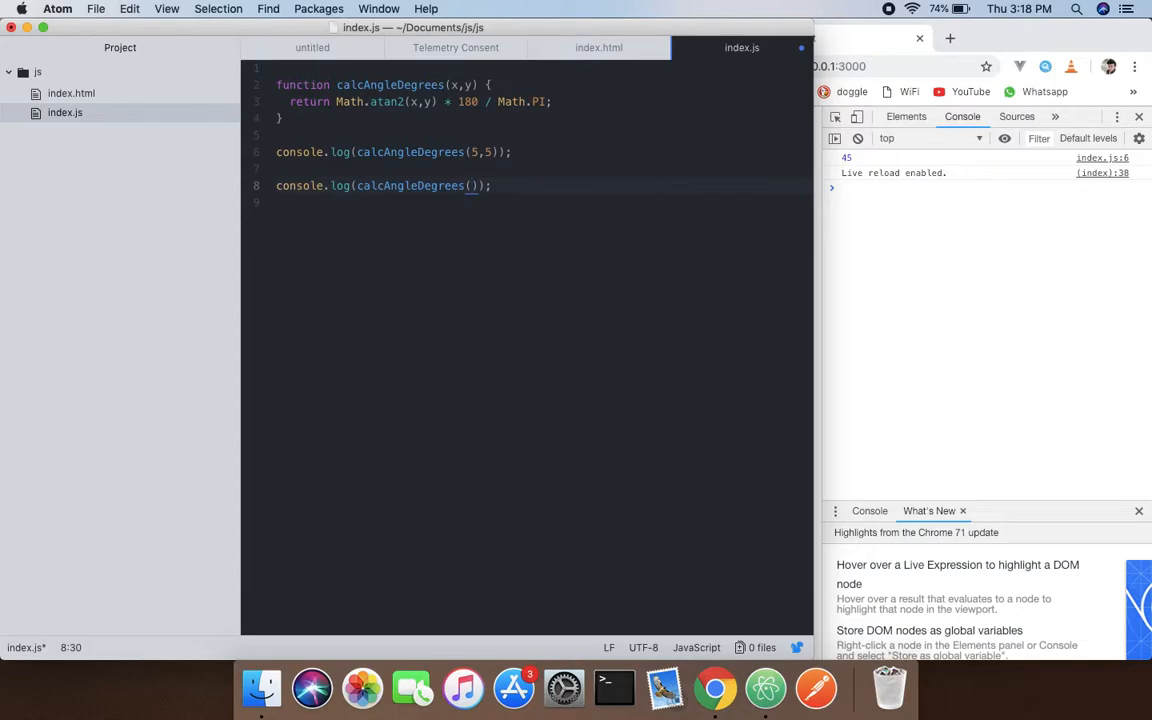
{"action": "type", "text": "0,10"}
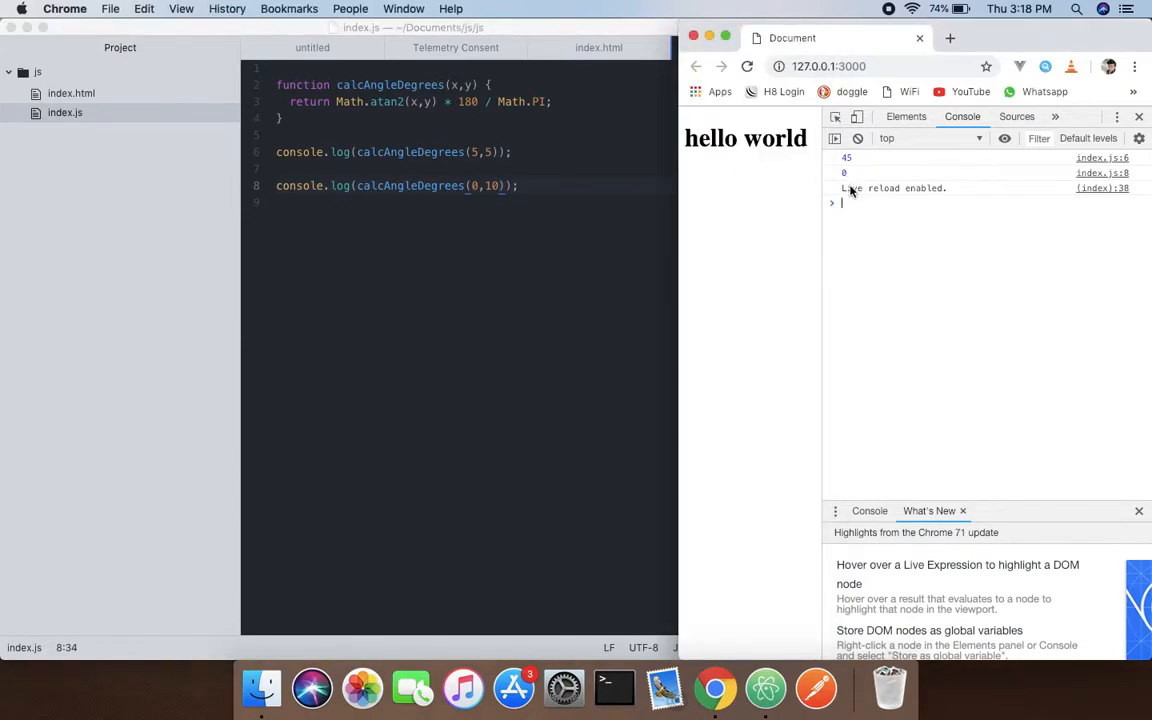
{"action": "mouse_move", "coordinate": [849, 192]}
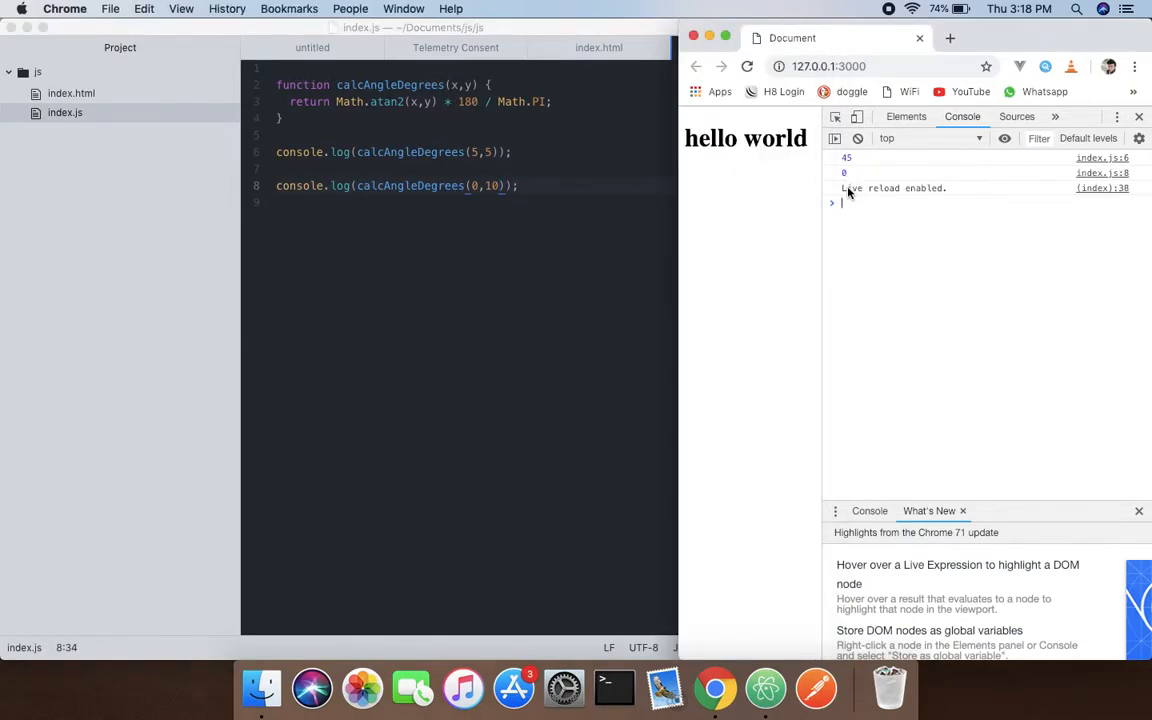